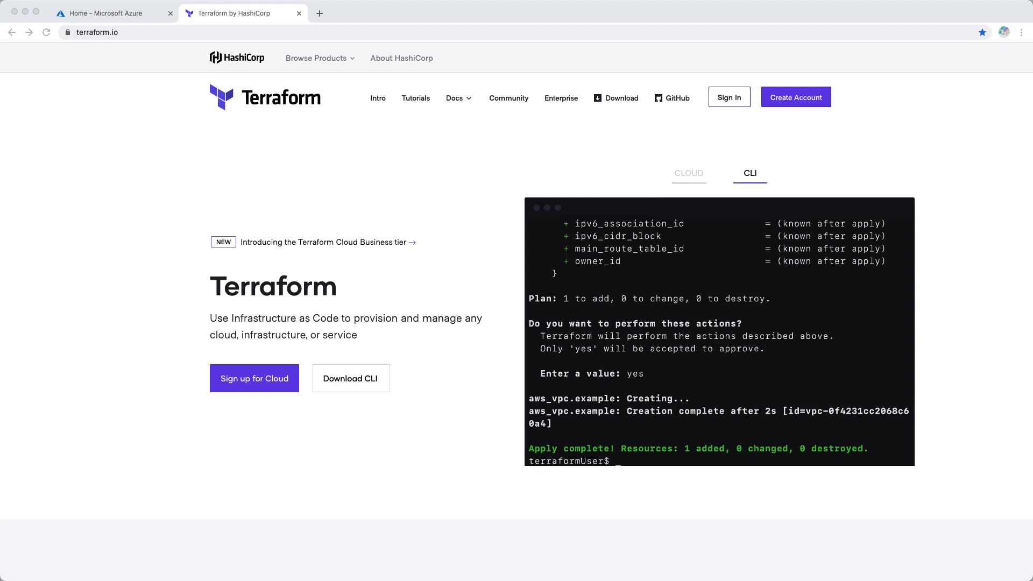
# Watch the terraform.io CLI and Cloud demos, then switch to the Azure portal home tab
pyautogui.click(689, 172)
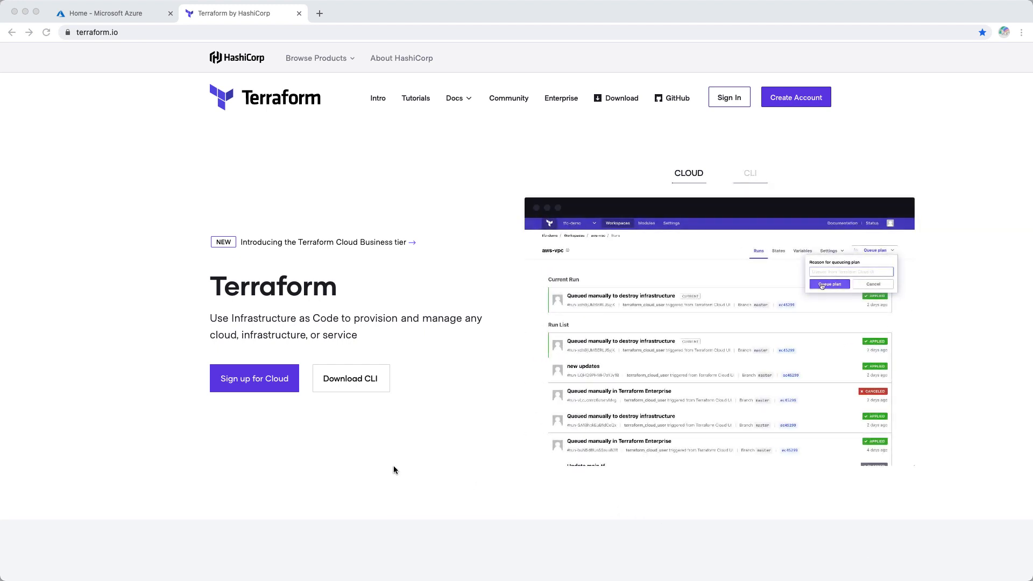
pyautogui.click(830, 285)
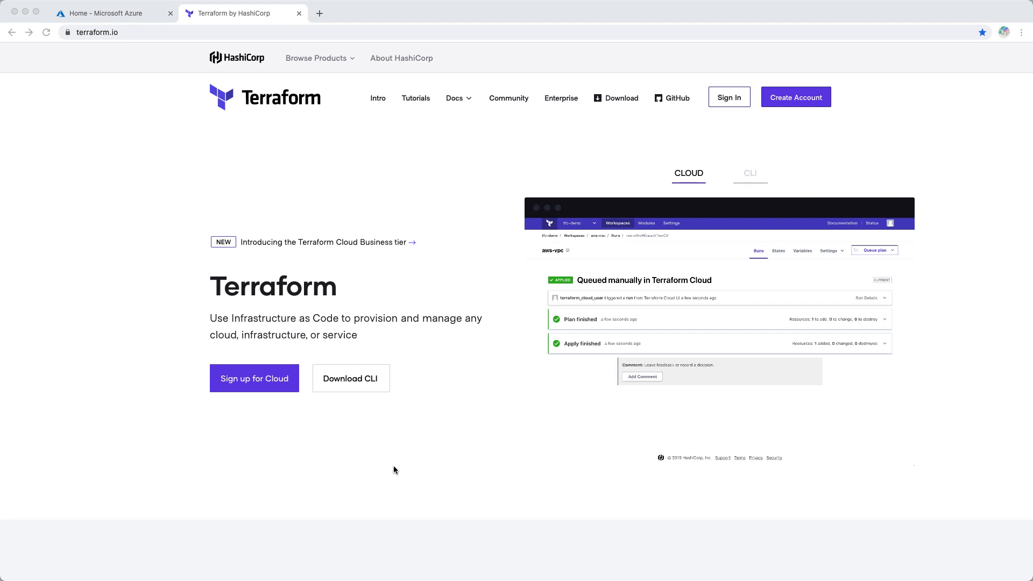
pyautogui.click(750, 172)
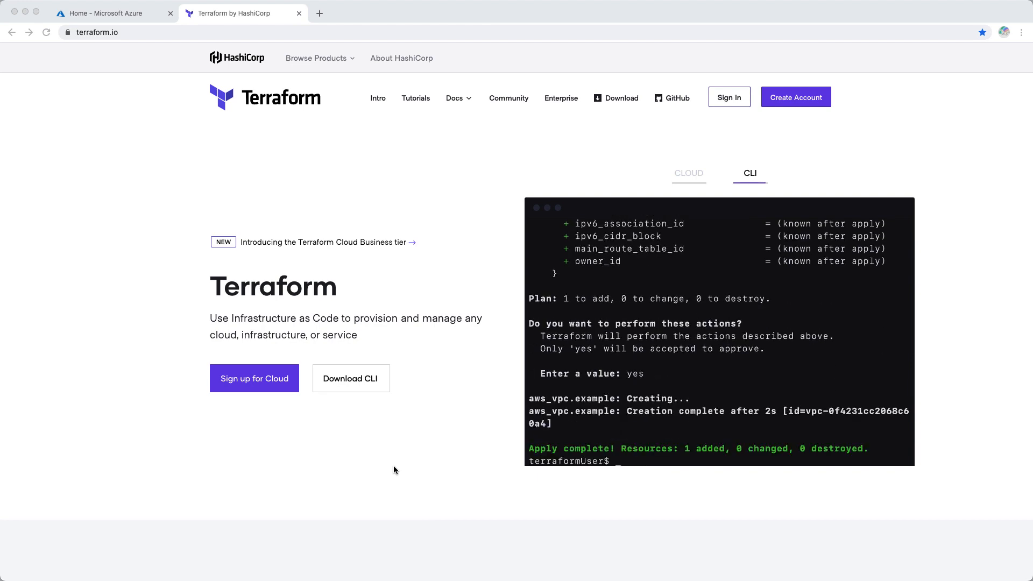
pyautogui.click(689, 172)
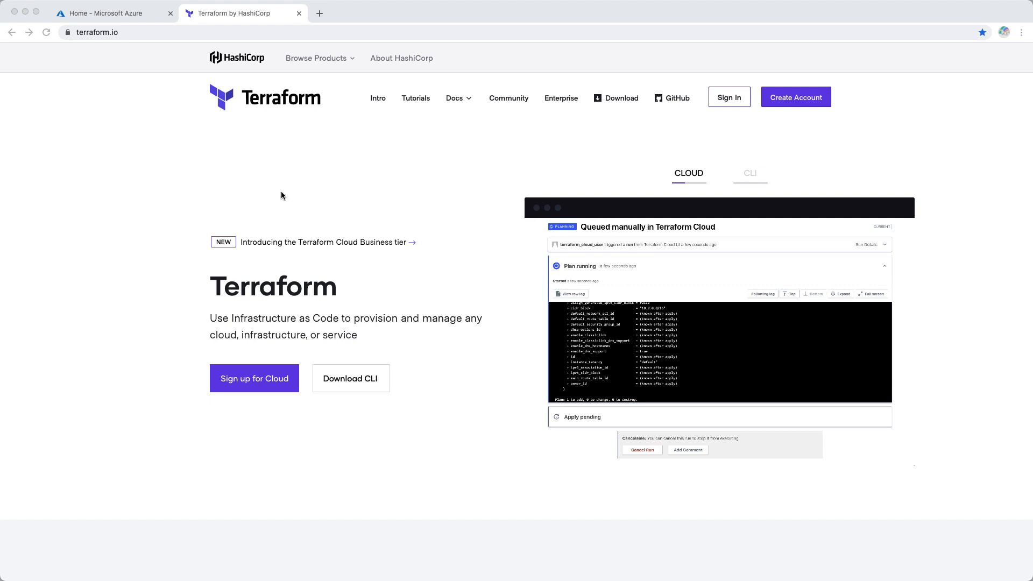
pyautogui.click(108, 13)
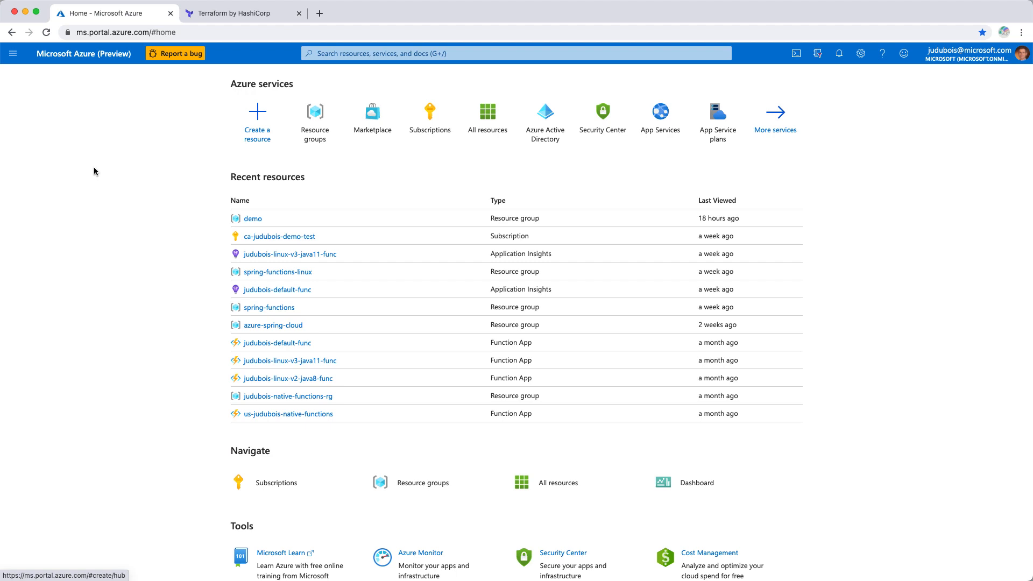
pyautogui.moveTo(398, 188)
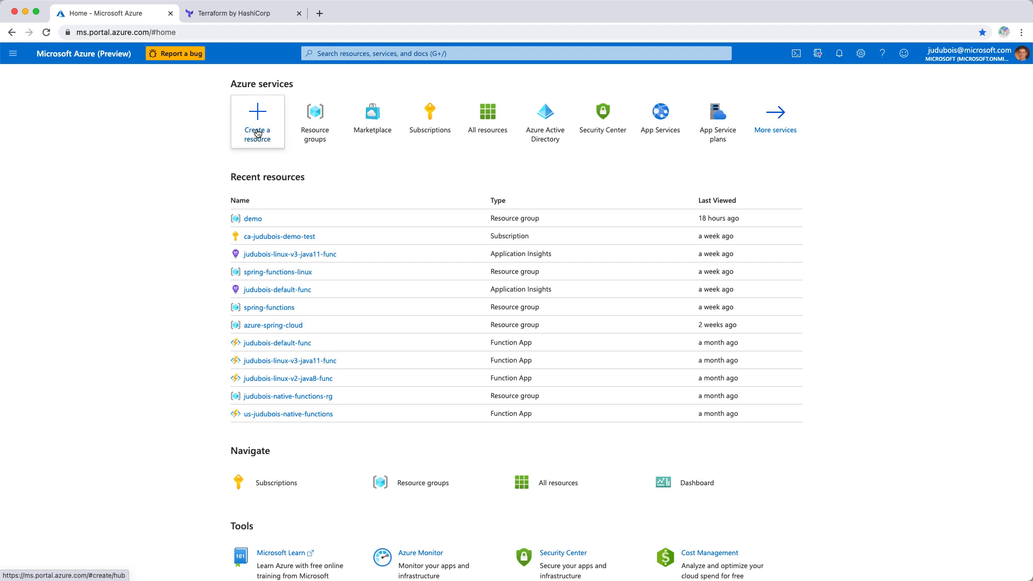
# From Create a resource, search the Marketplace for 'azure database for my' and open Azure Database for MySQL
pyautogui.click(257, 122)
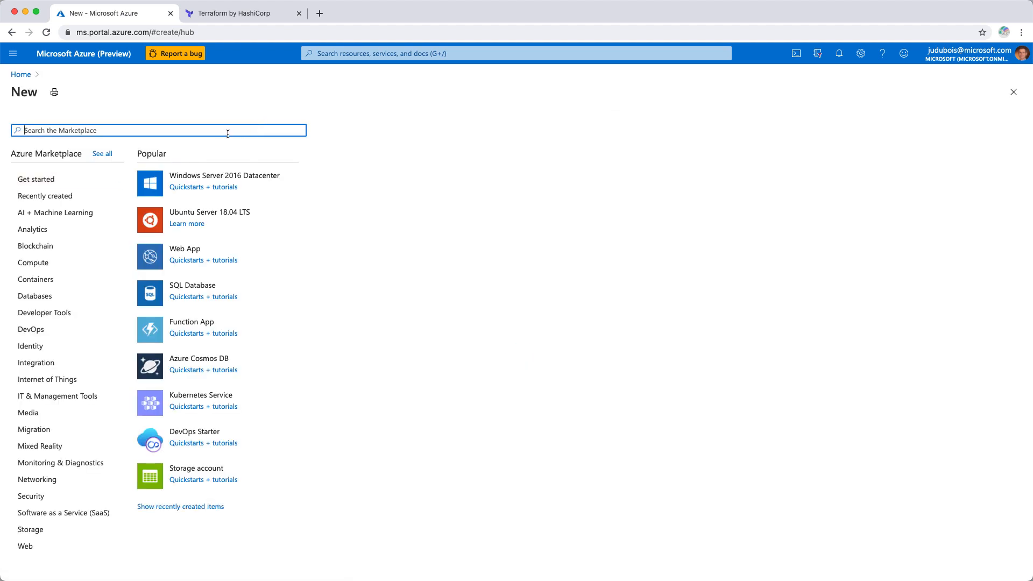
pyautogui.write('azure database')
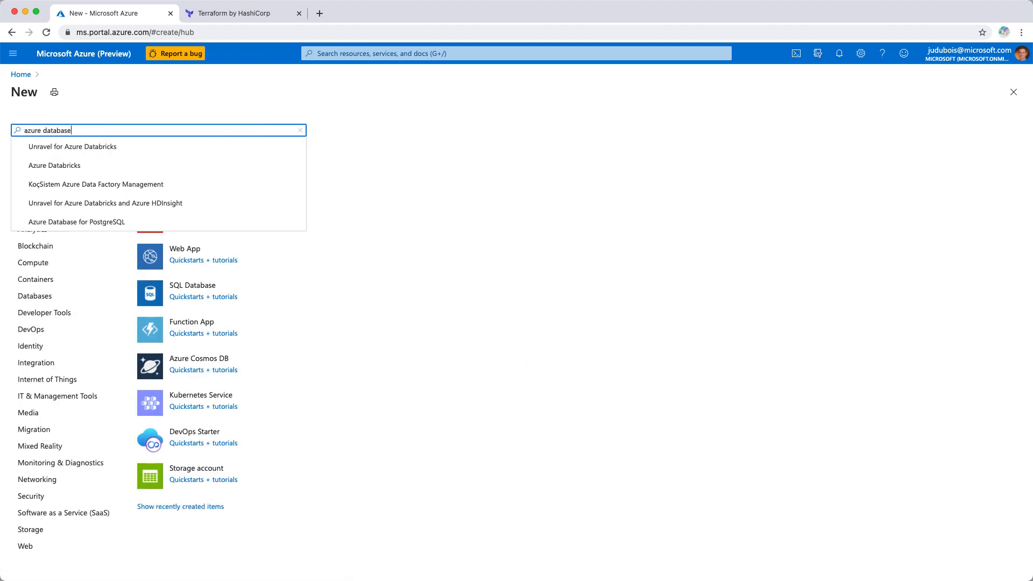
pyautogui.write('for my')
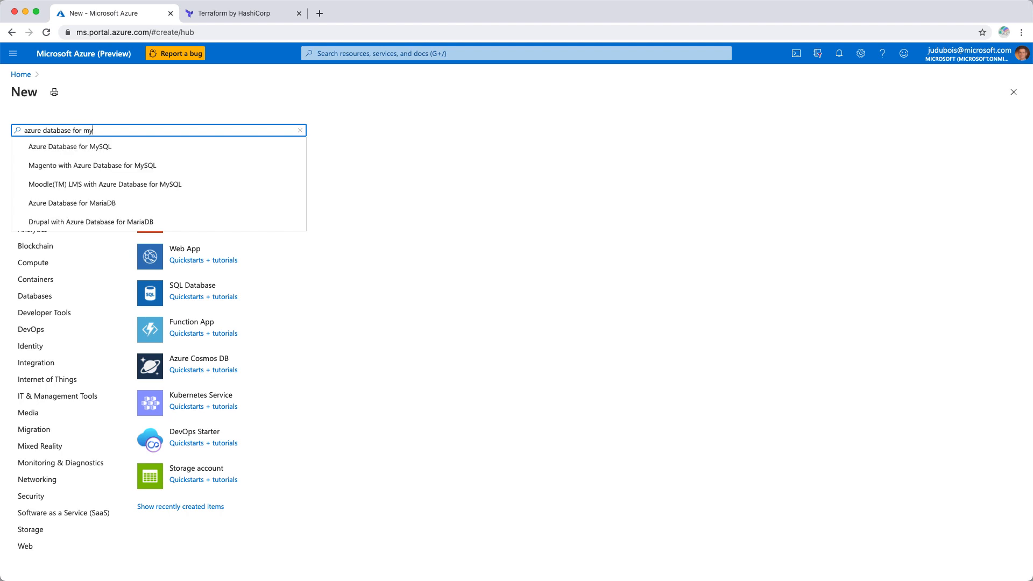
pyautogui.click(71, 146)
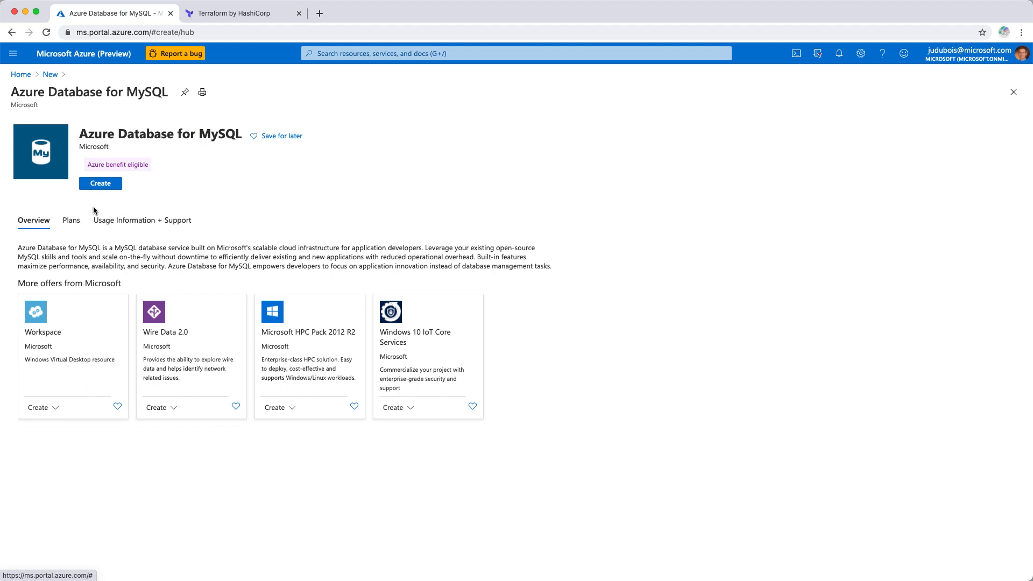
pyautogui.moveTo(91, 209)
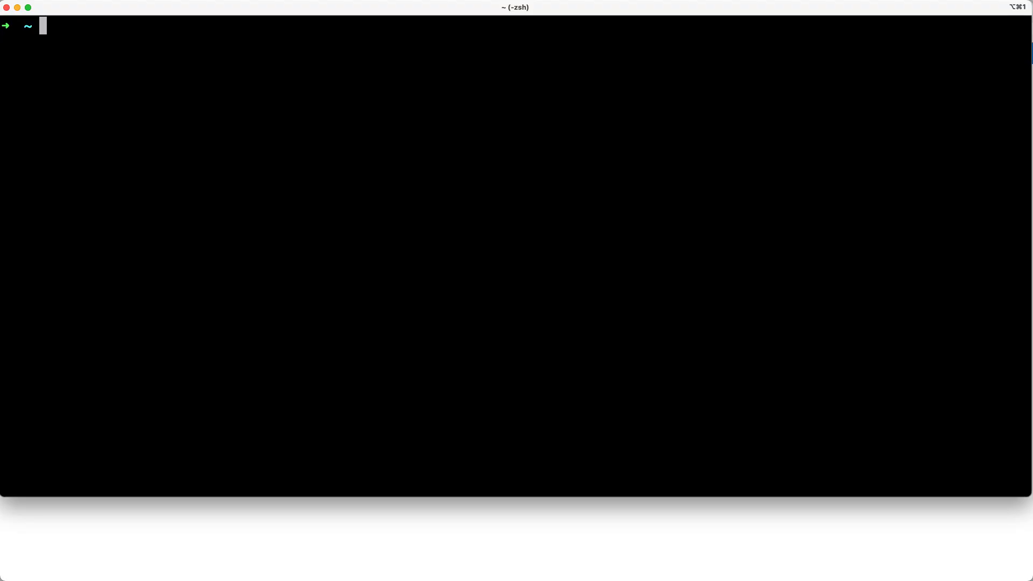
# Run 'az mysql --help' and then the MySQL server help command in the terminal
pyautogui.write('az')
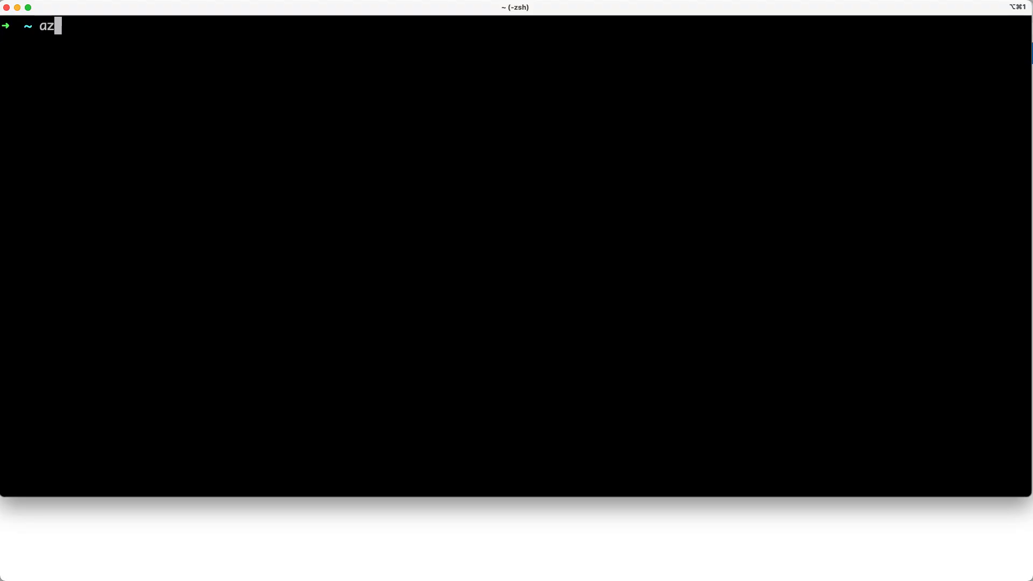
pyautogui.write('mysql')
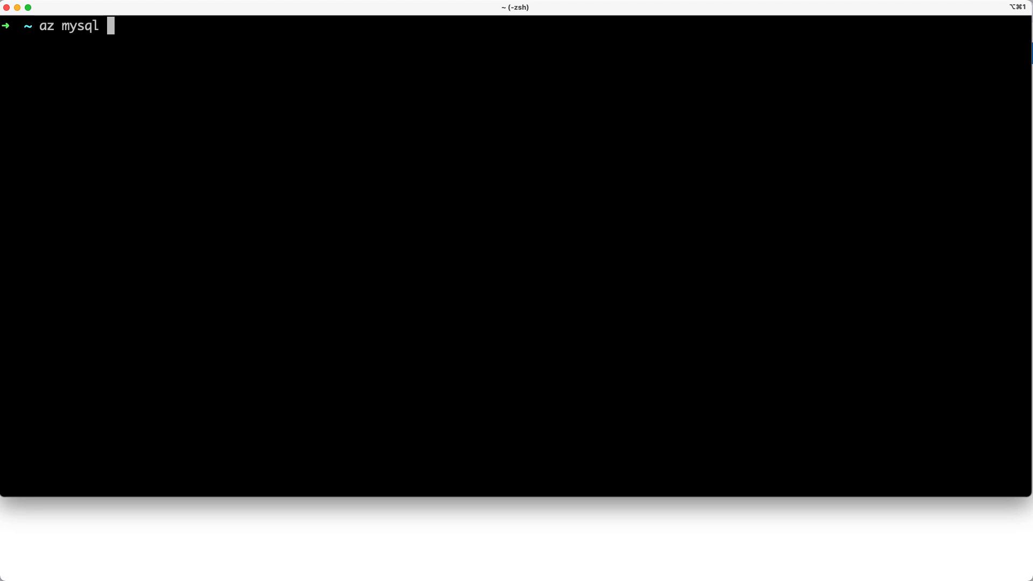
pyautogui.write('--help')
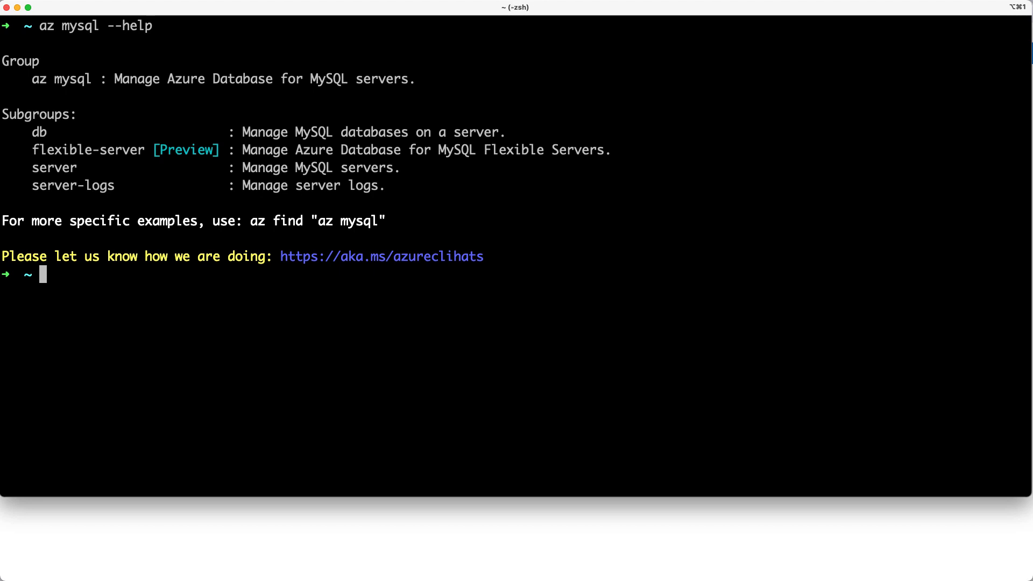
pyautogui.write('az mysql --help')
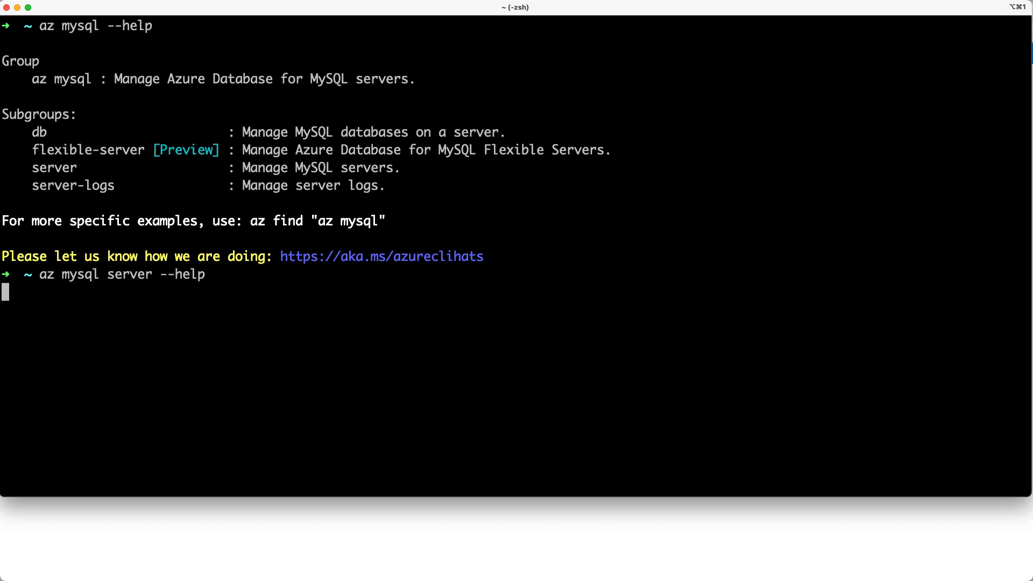
pyautogui.press('Return')
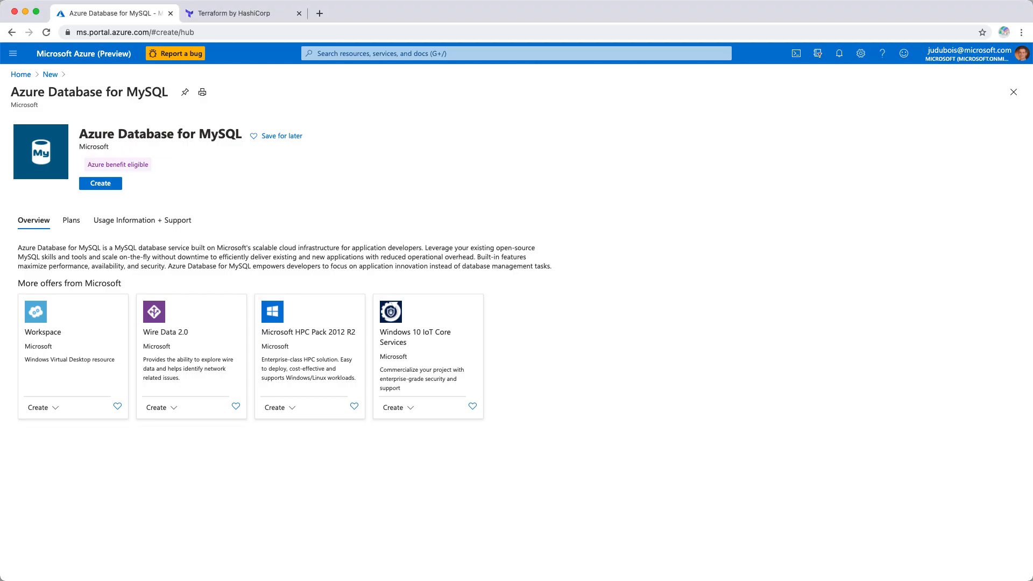
pyautogui.moveTo(21, 78)
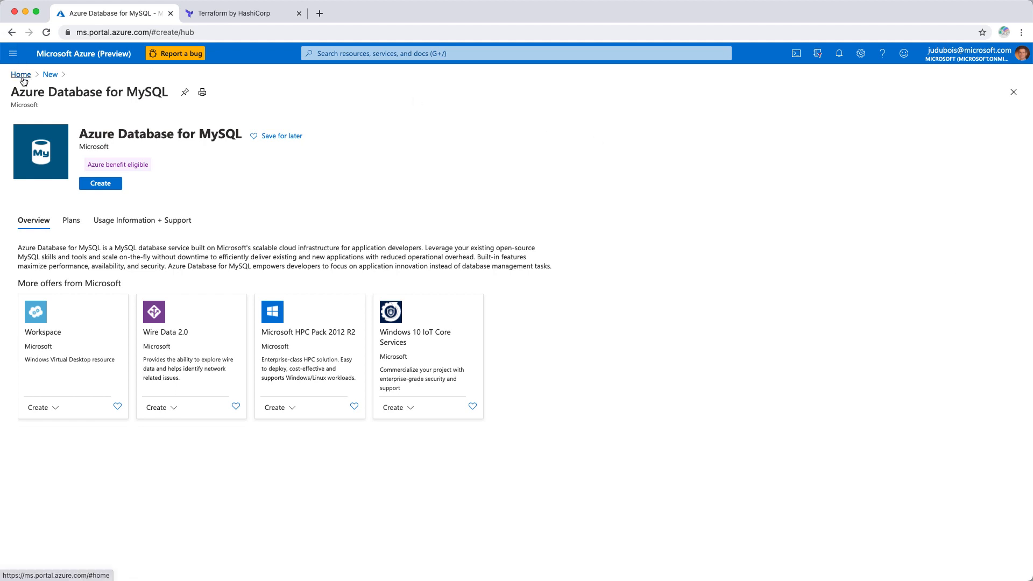
# Return to the portal Home breadcrumb and open a new browser tab
pyautogui.click(20, 75)
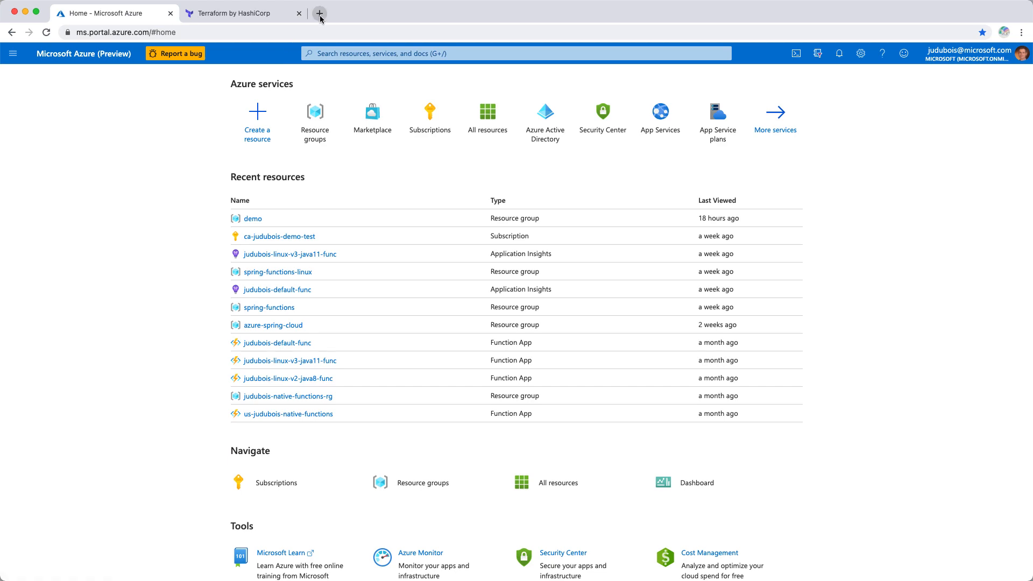
pyautogui.click(322, 14)
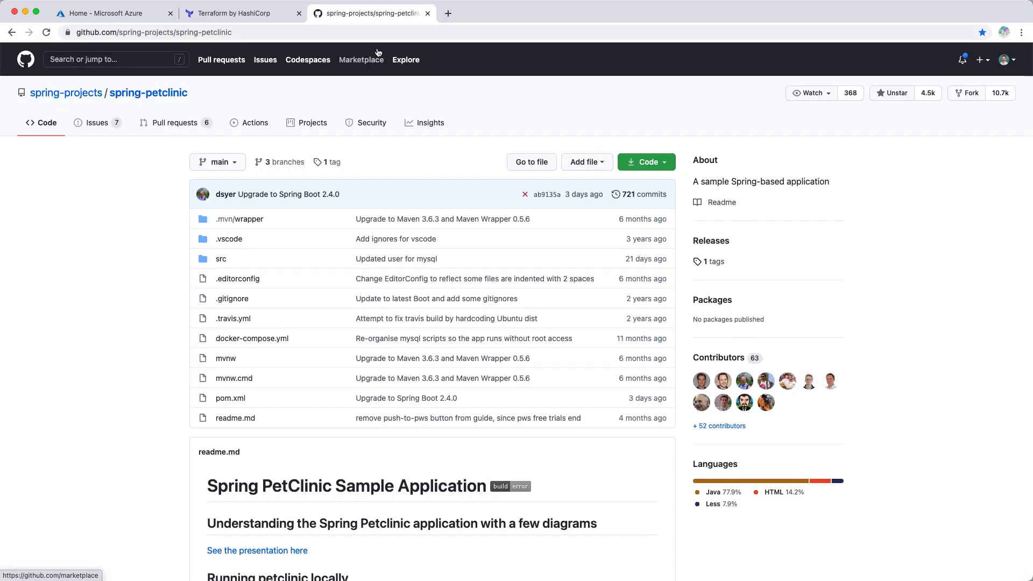
pyautogui.moveTo(219, 94)
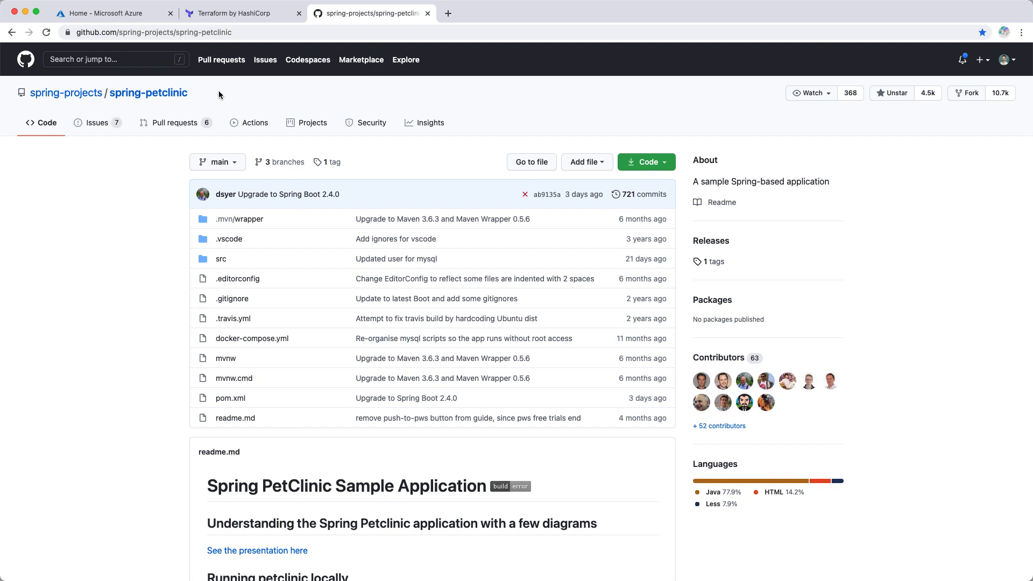
pyautogui.moveTo(346, 64)
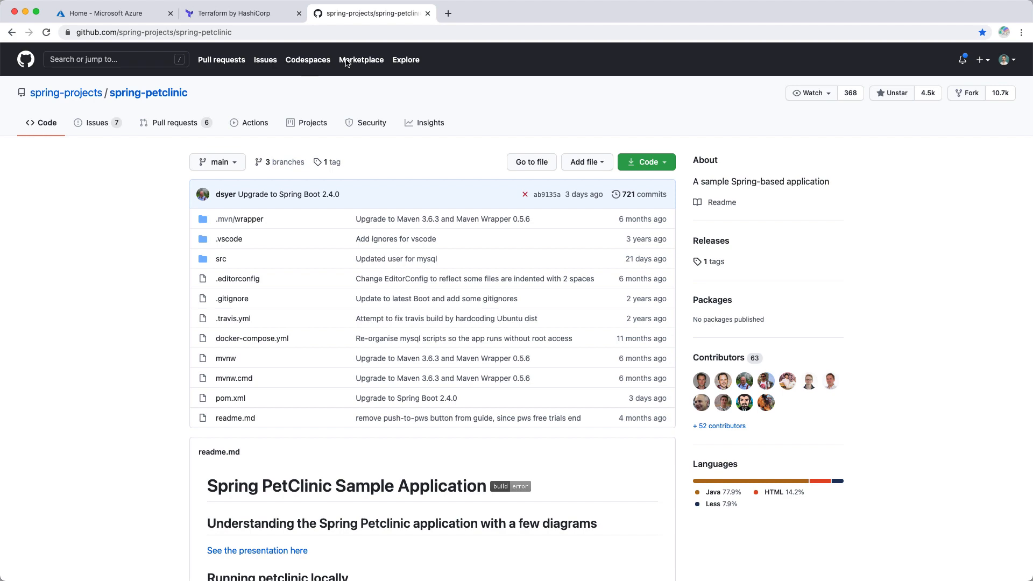
# Open your existing fork of spring-petclinic via Fork and show its Code clone options
pyautogui.click(967, 93)
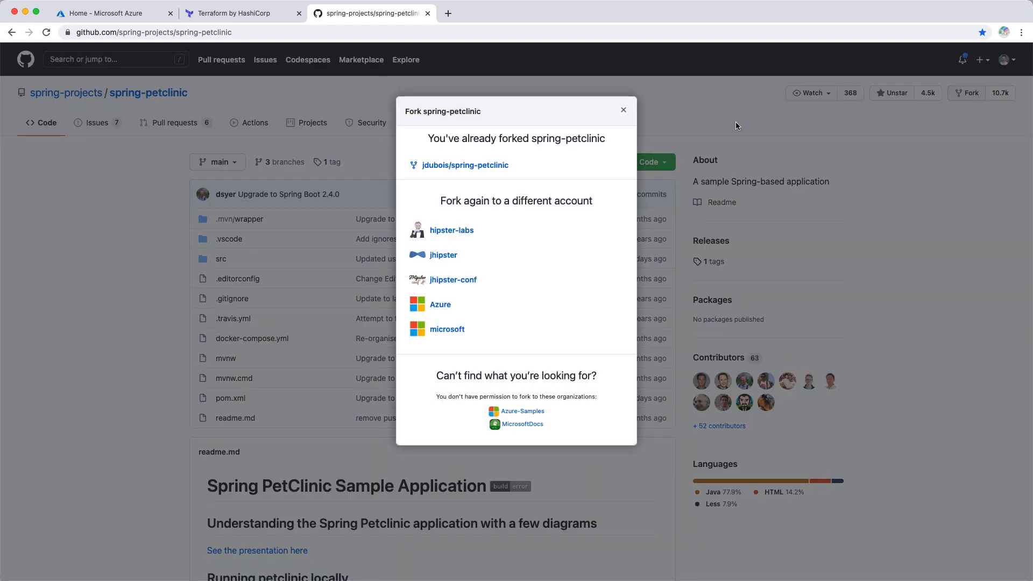
pyautogui.click(465, 165)
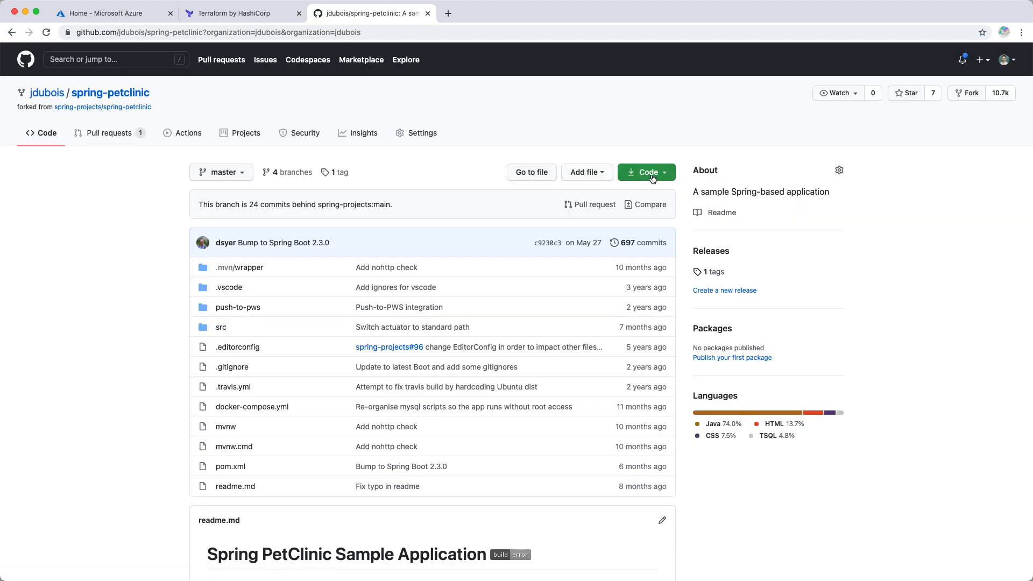
pyautogui.click(647, 172)
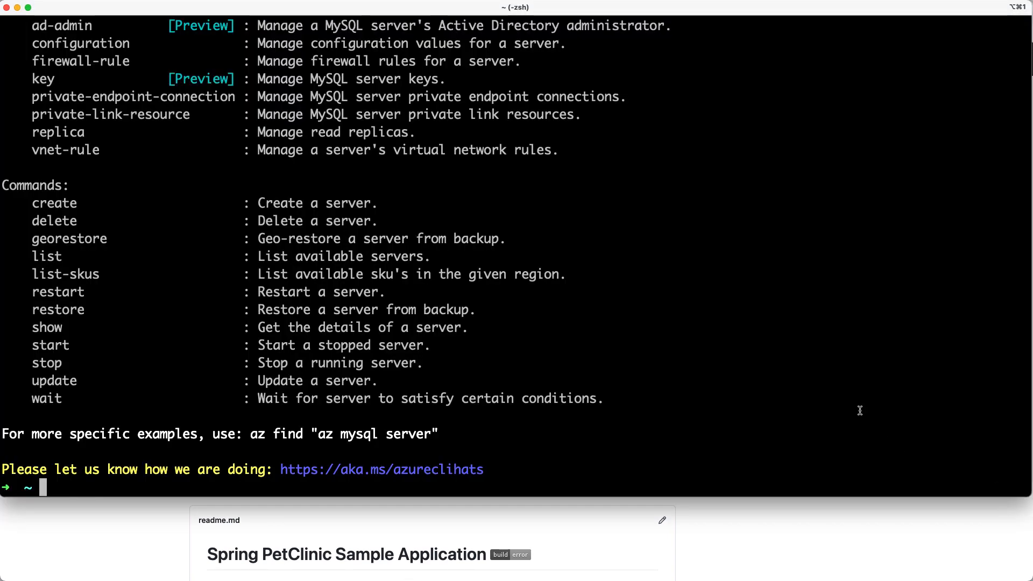
# Git clone the spring-petclinic fork, cd into spring-petclinic and list its files with ll
pyautogui.write('git co')
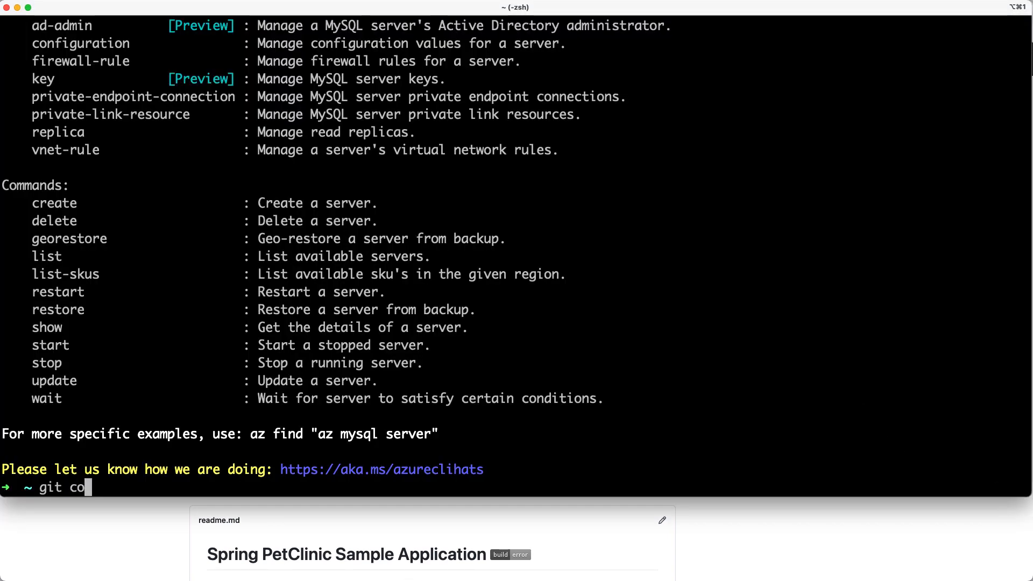
pyautogui.write('lone https://github.com/jdubois/spring-petclinic.git')
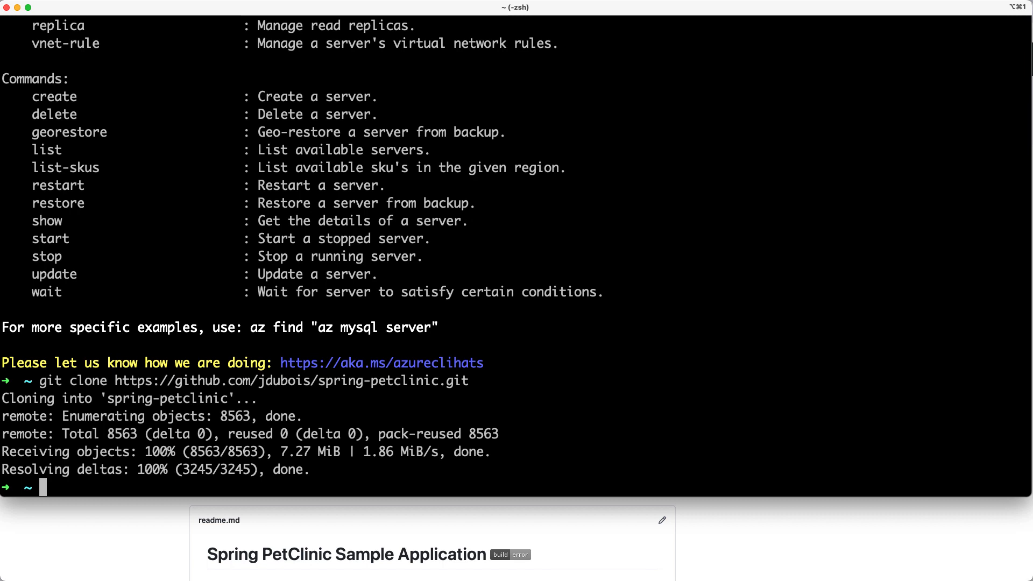
pyautogui.write('cd spr')
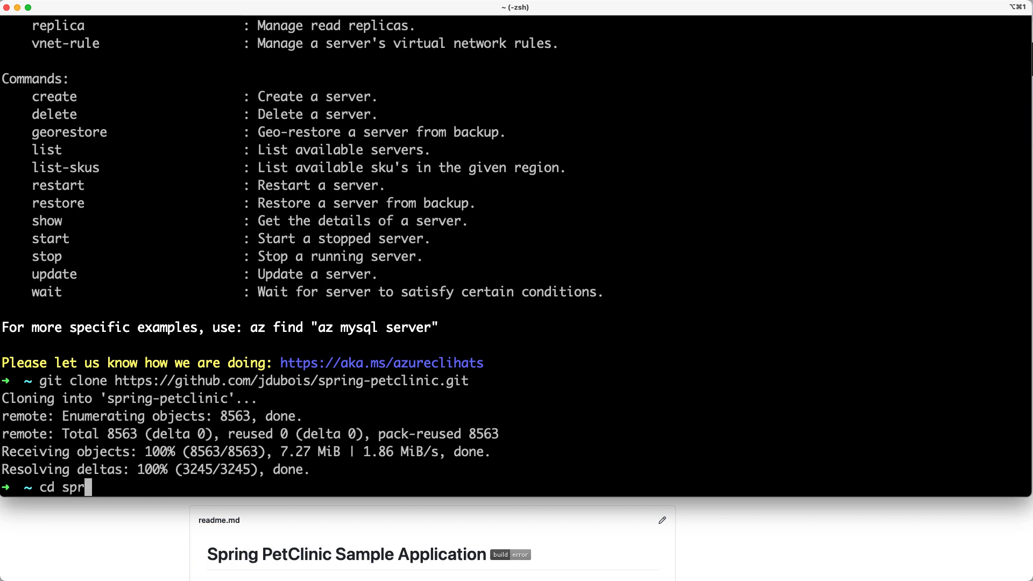
pyautogui.press('Enter')
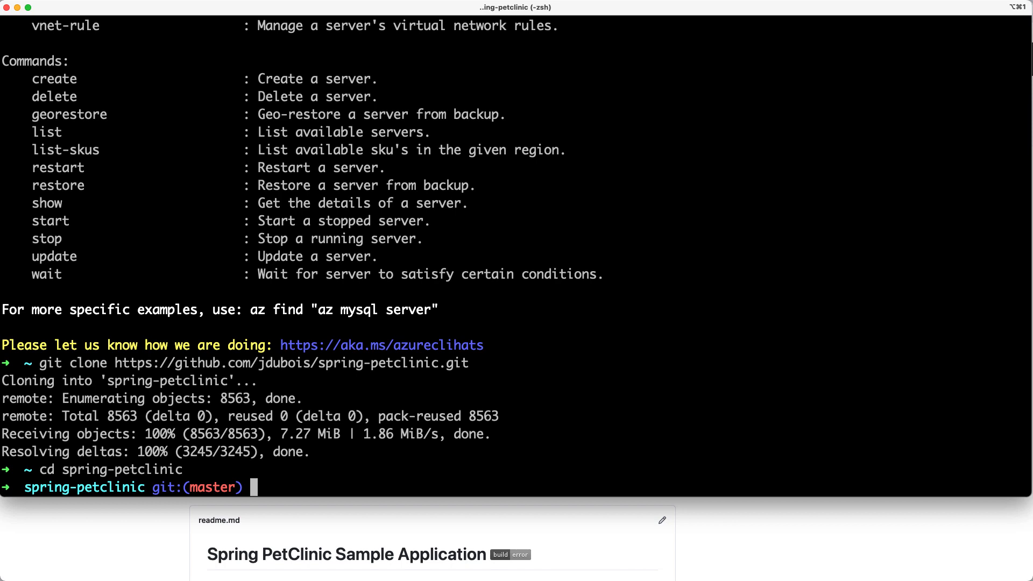
pyautogui.write('ll')
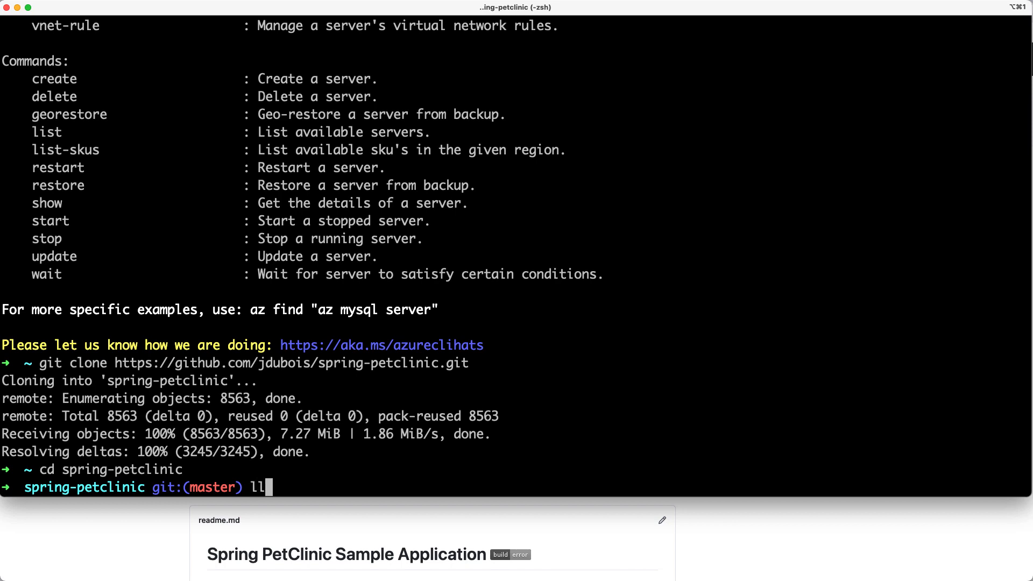
pyautogui.press('Enter')
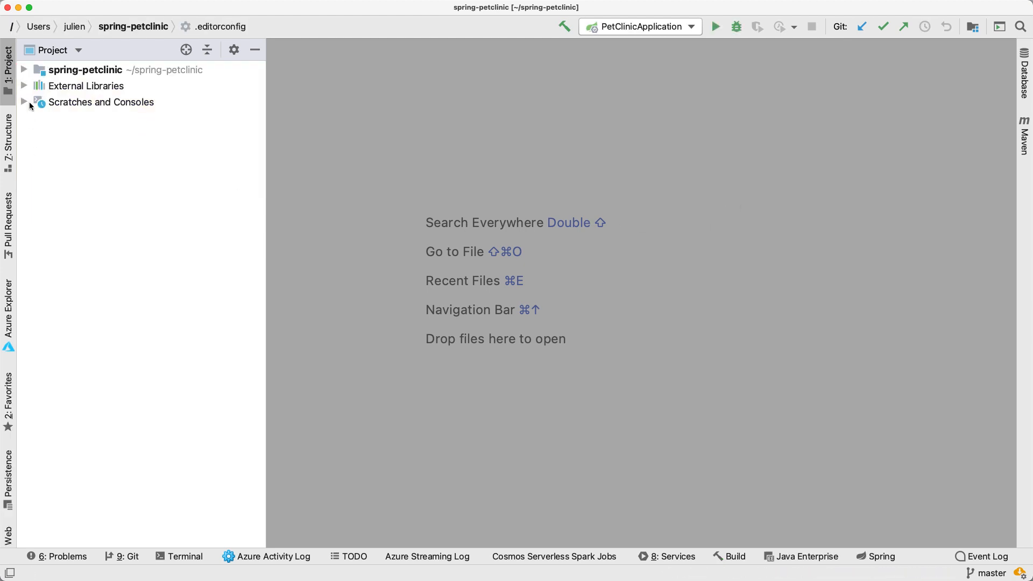
# Expand the project and run the petclinic spring-boot:run Maven goal
pyautogui.click(30, 69)
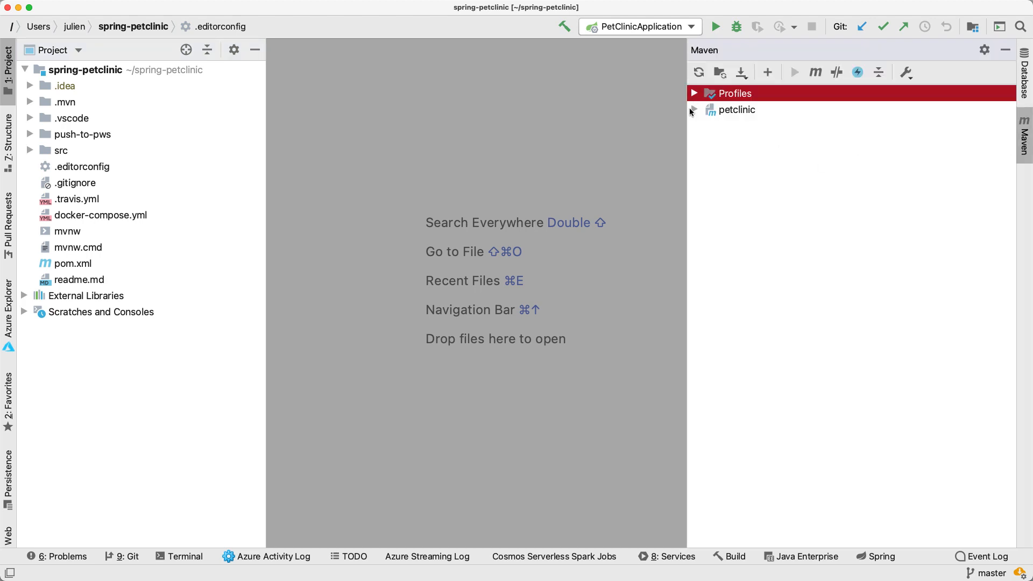
pyautogui.click(695, 110)
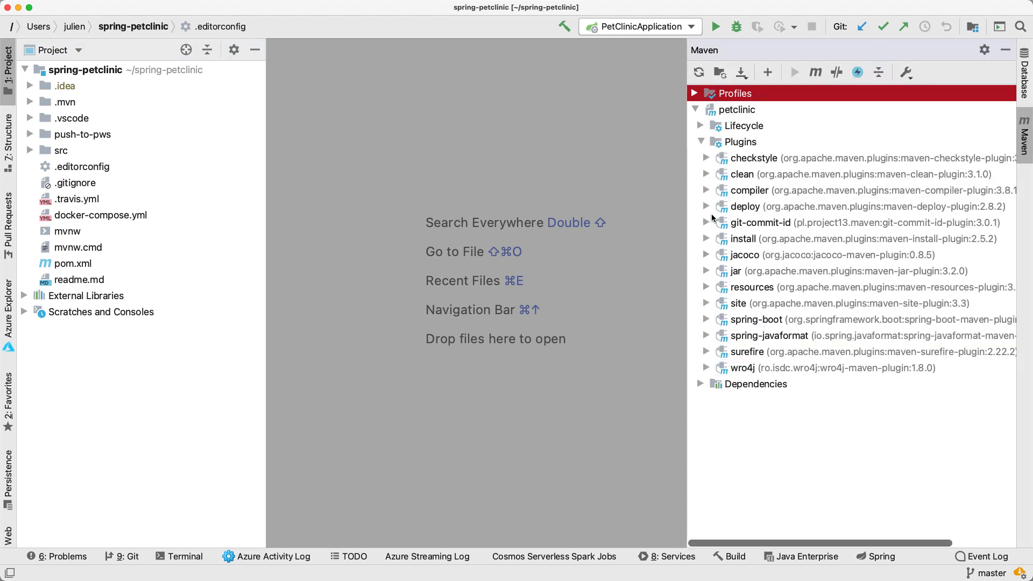
pyautogui.click(706, 319)
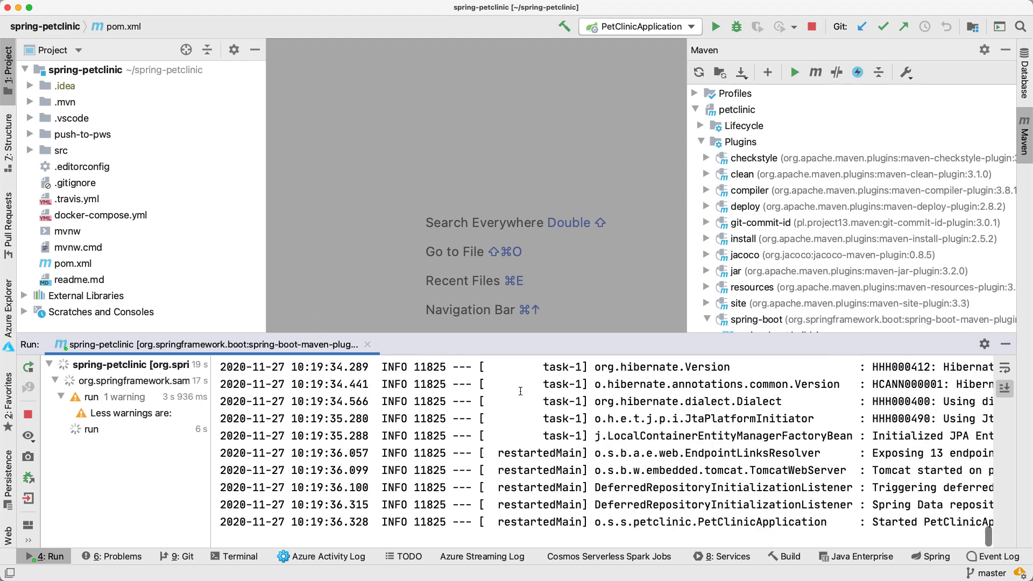
# Open src/main/resources/application-mysql.properties in the editor
pyautogui.click(33, 151)
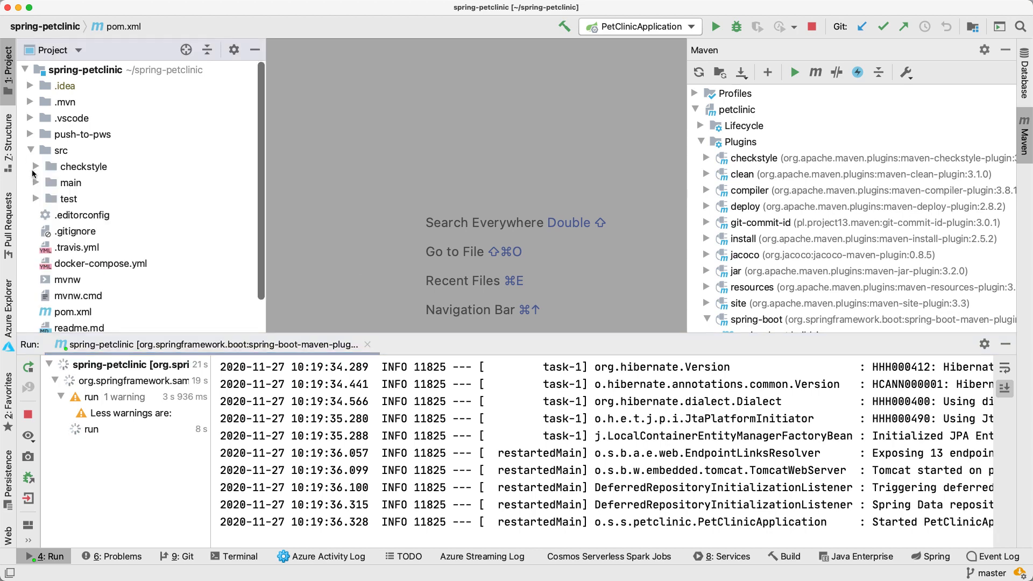
pyautogui.click(36, 182)
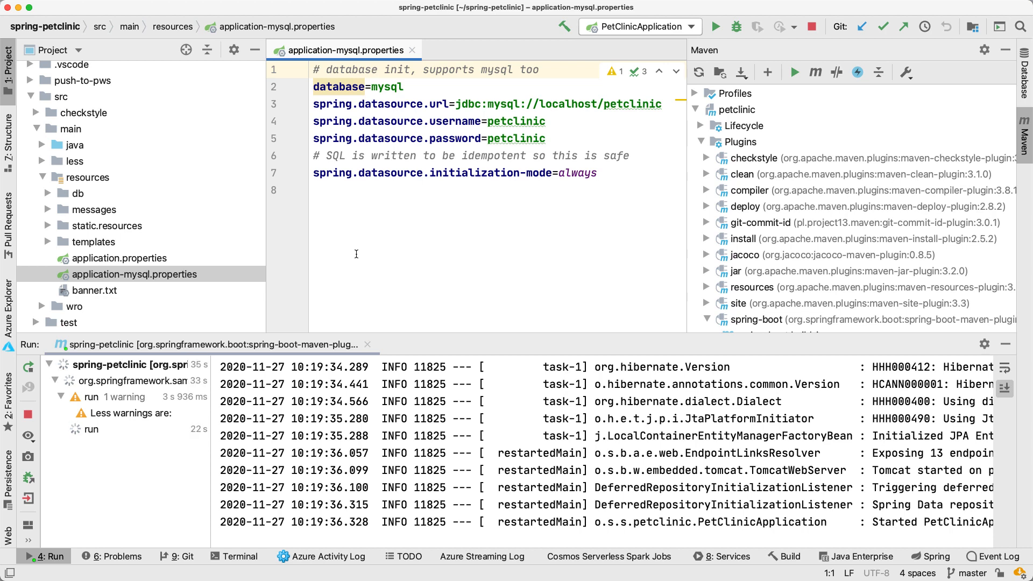
pyautogui.click(400, 86)
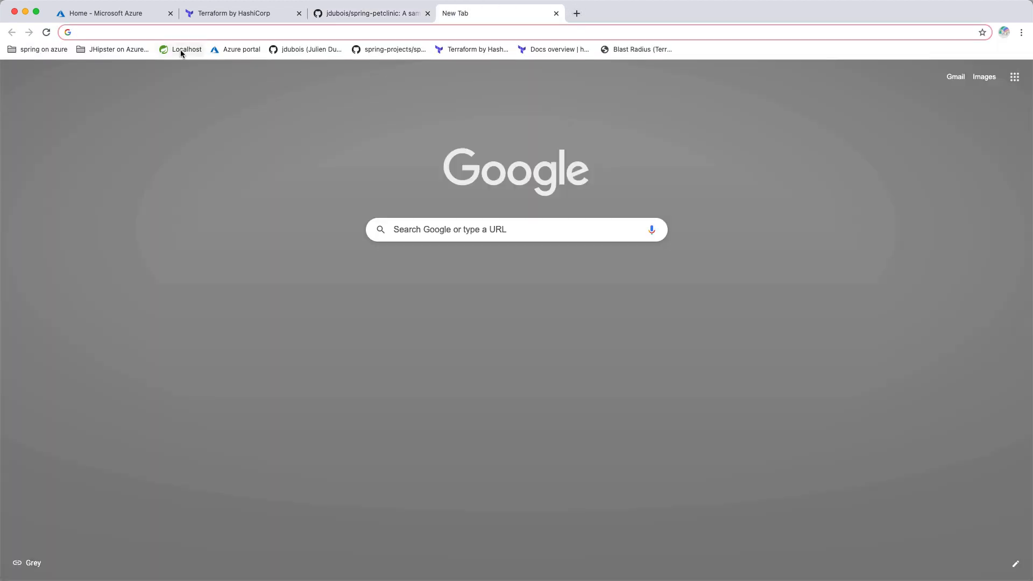
# Open localhost:8080 PetClinic, list all owners, view Eduardo Rodriguez, then return Home
pyautogui.click(185, 50)
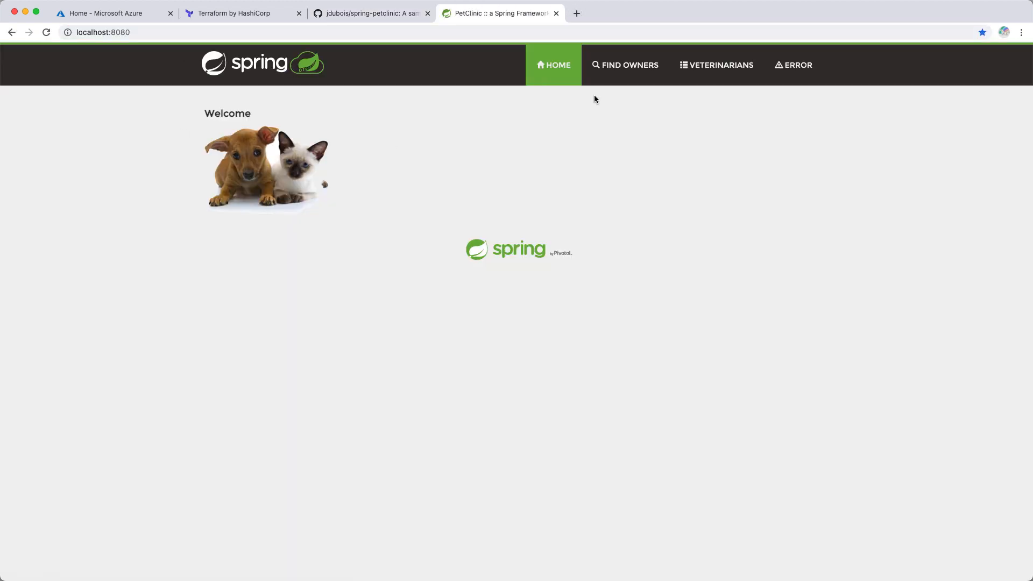
pyautogui.click(625, 64)
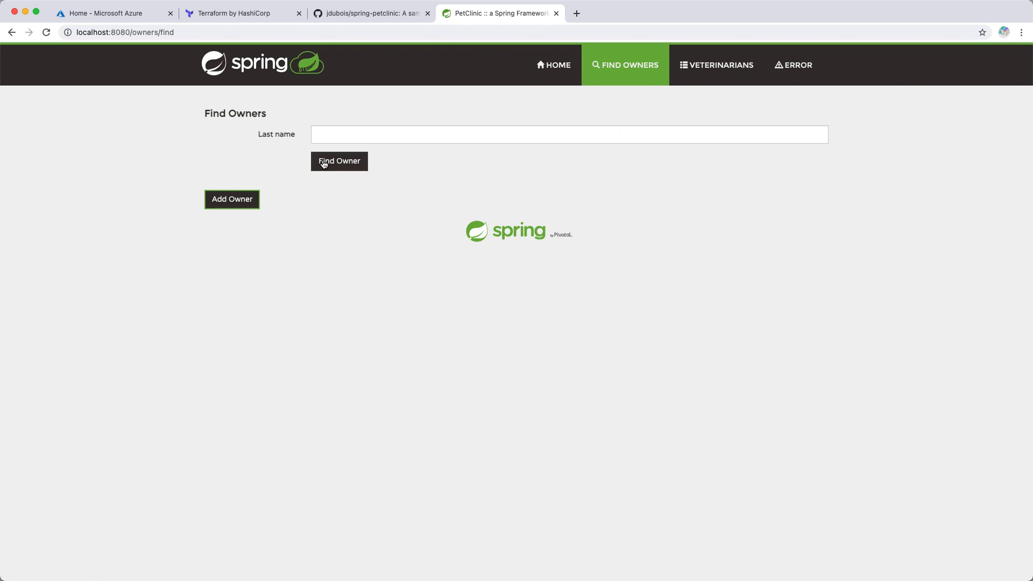
pyautogui.click(338, 162)
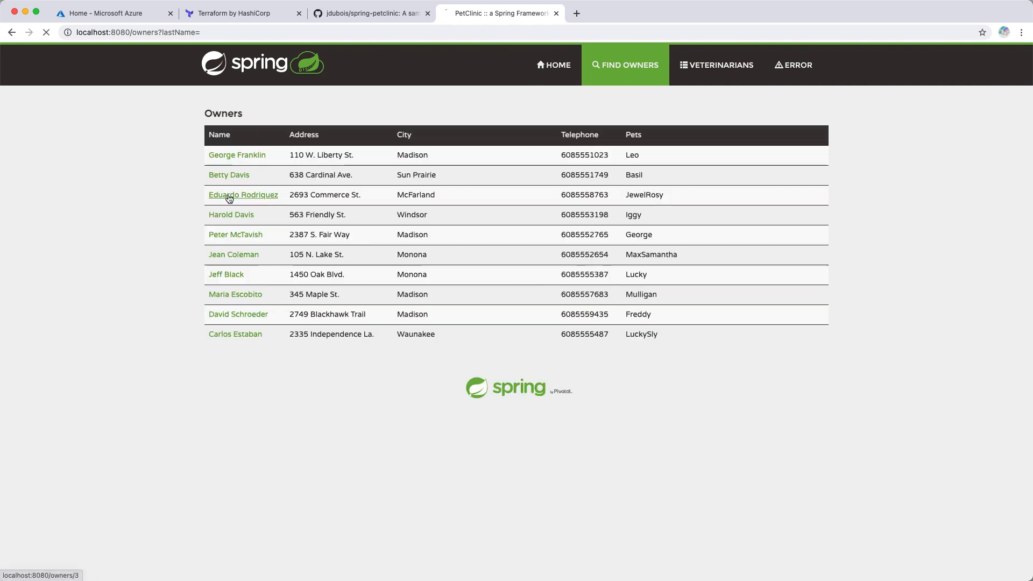
pyautogui.click(243, 195)
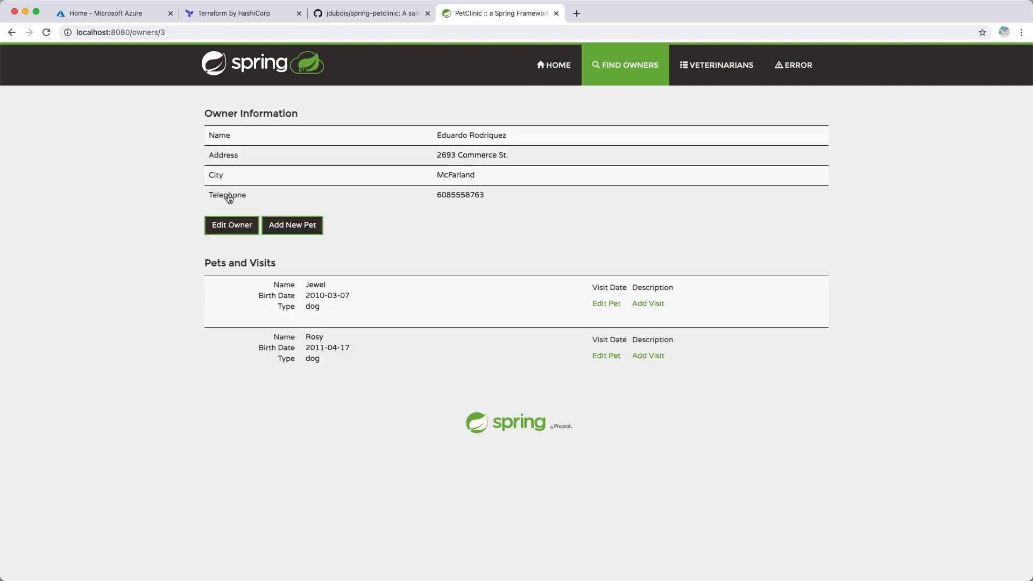
pyautogui.moveTo(314, 185)
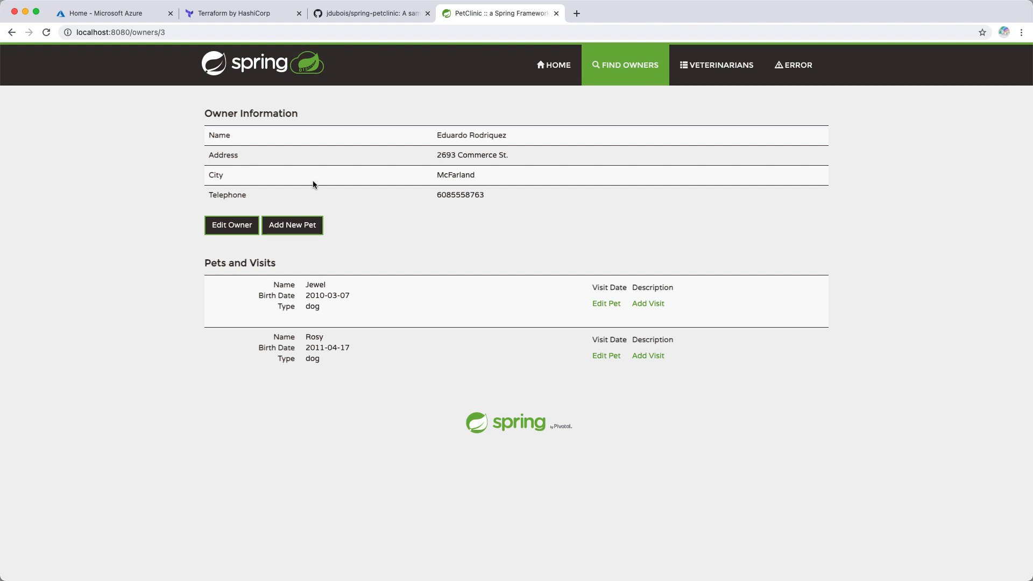
pyautogui.click(553, 65)
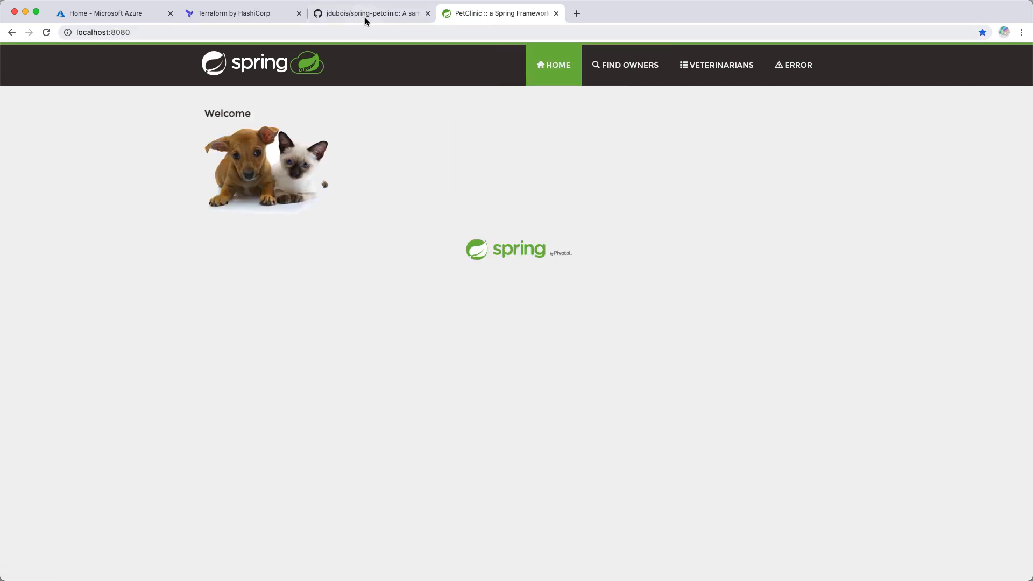
# Back in IntelliJ with the terraform folder present, close the application-mysql.properties tab
pyautogui.click(368, 13)
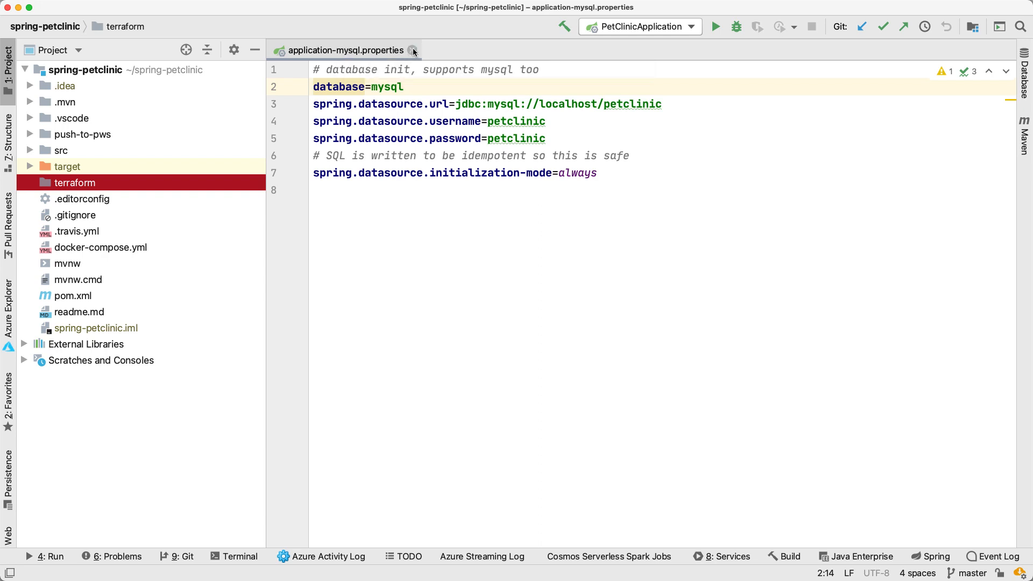
pyautogui.click(413, 49)
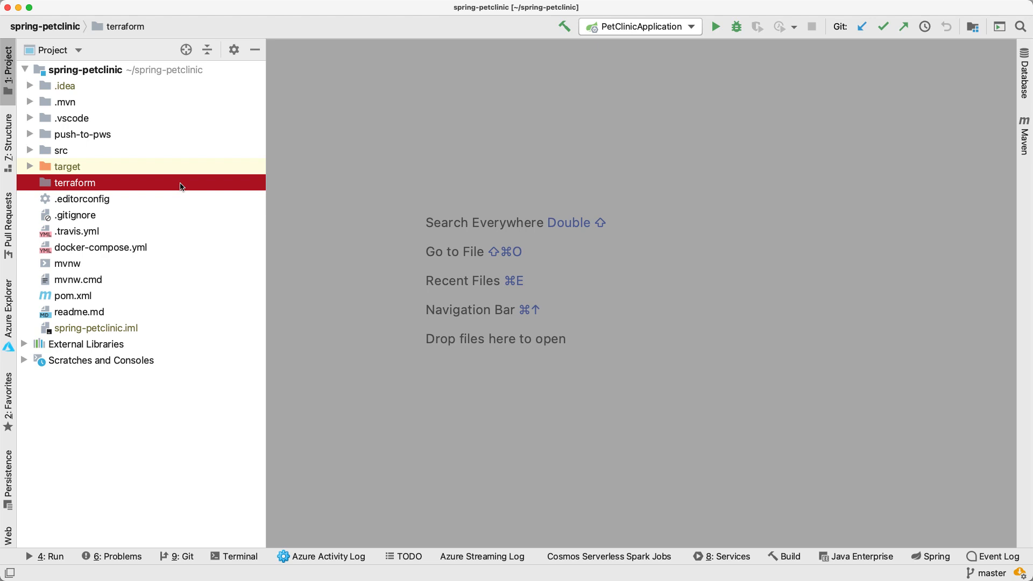
pyautogui.moveTo(119, 184)
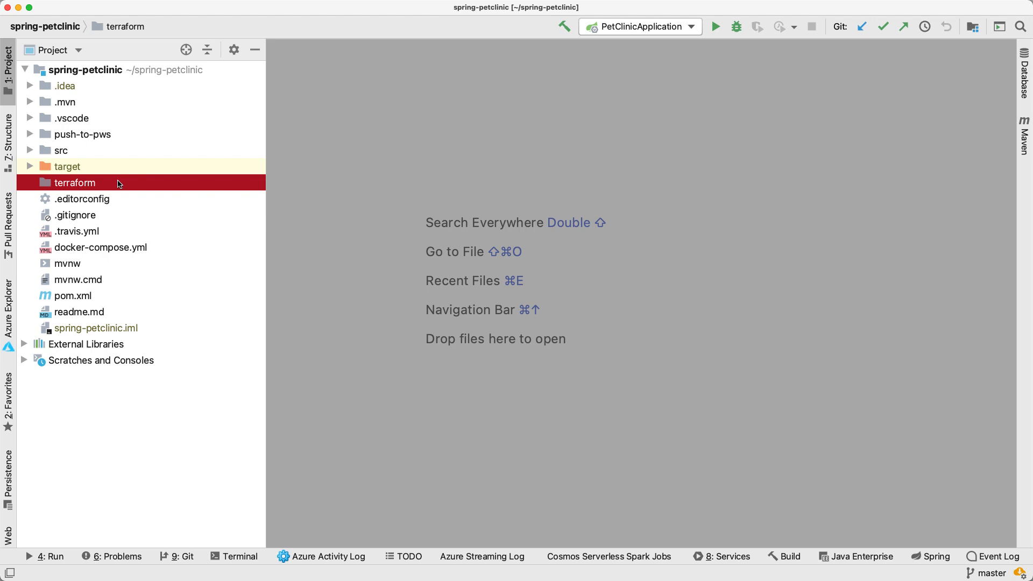
# Create a new file main.tf in the terraform folder and answer the add-to-Git prompt
pyautogui.rightClick(74, 182)
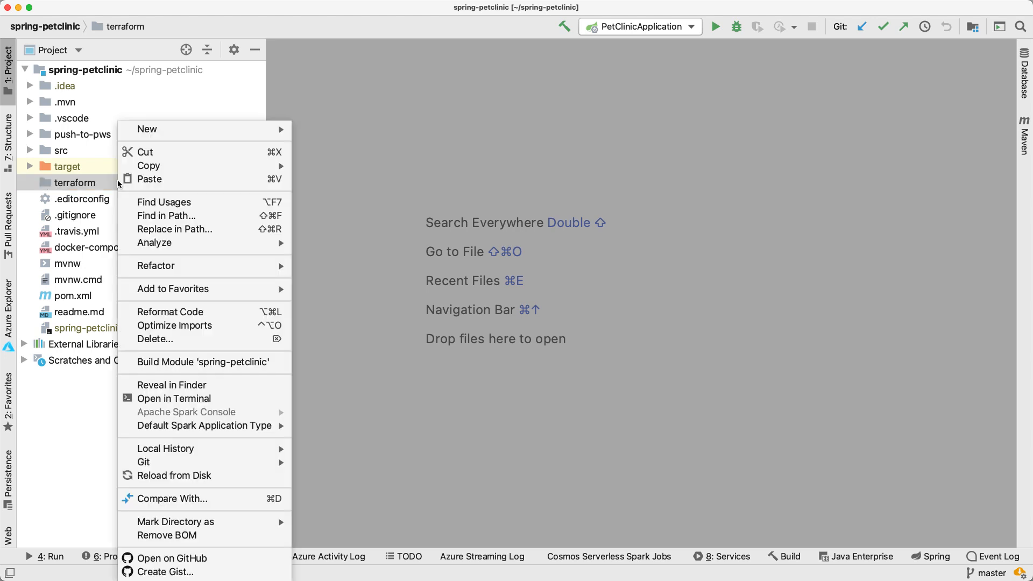
pyautogui.moveTo(146, 129)
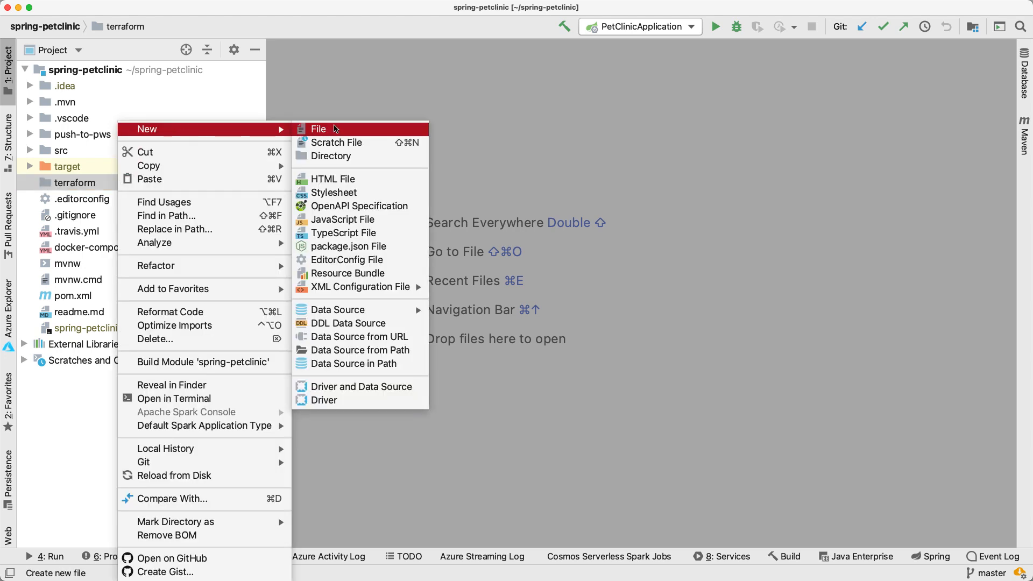
pyautogui.click(318, 129)
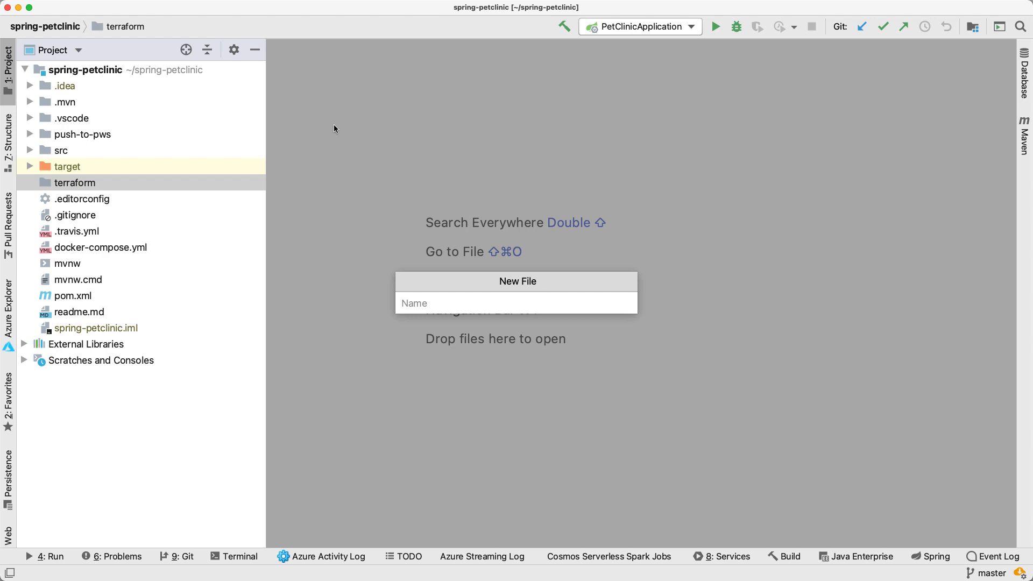
pyautogui.write('m')
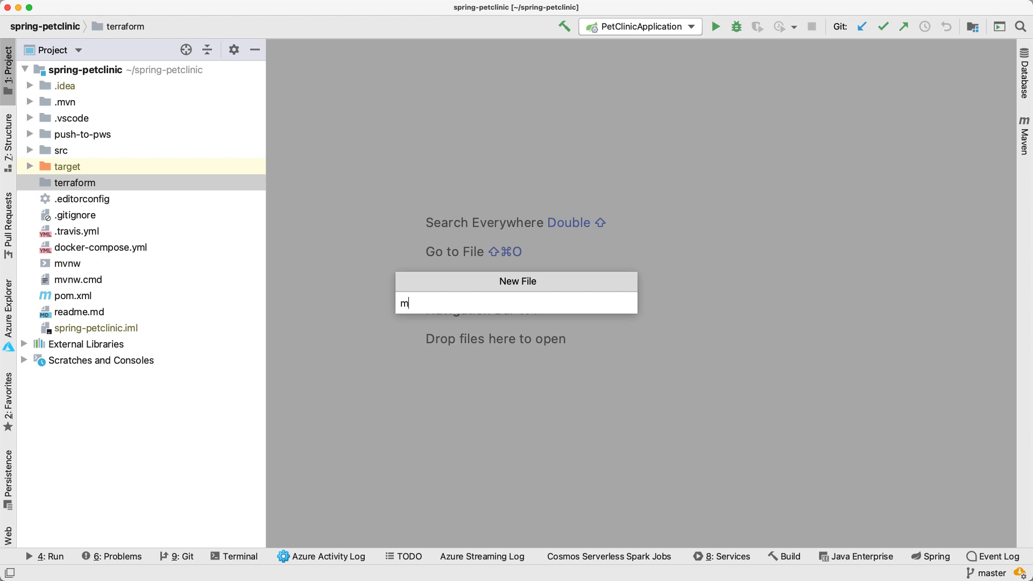
pyautogui.write('ain.tf')
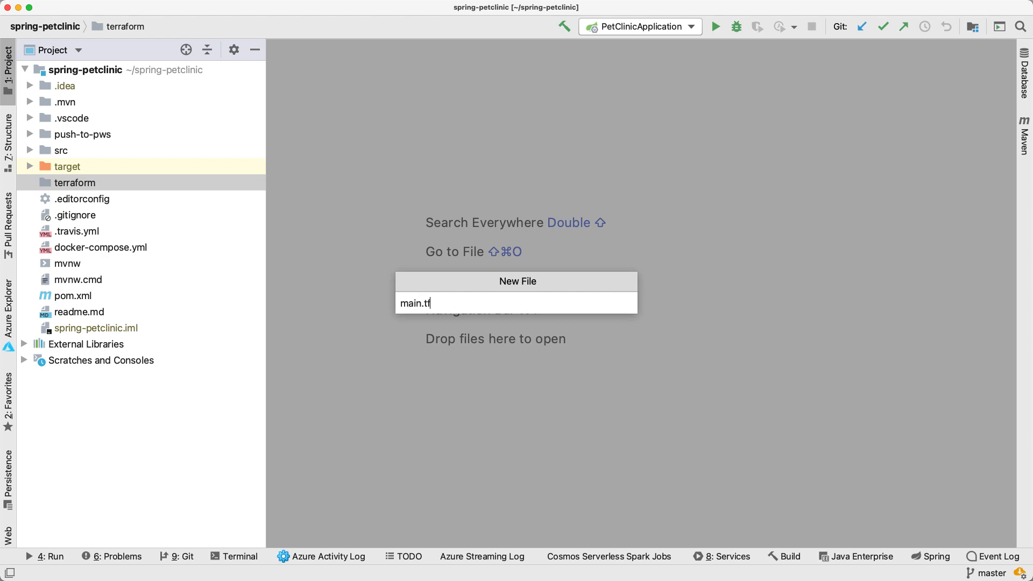
pyautogui.press('Enter')
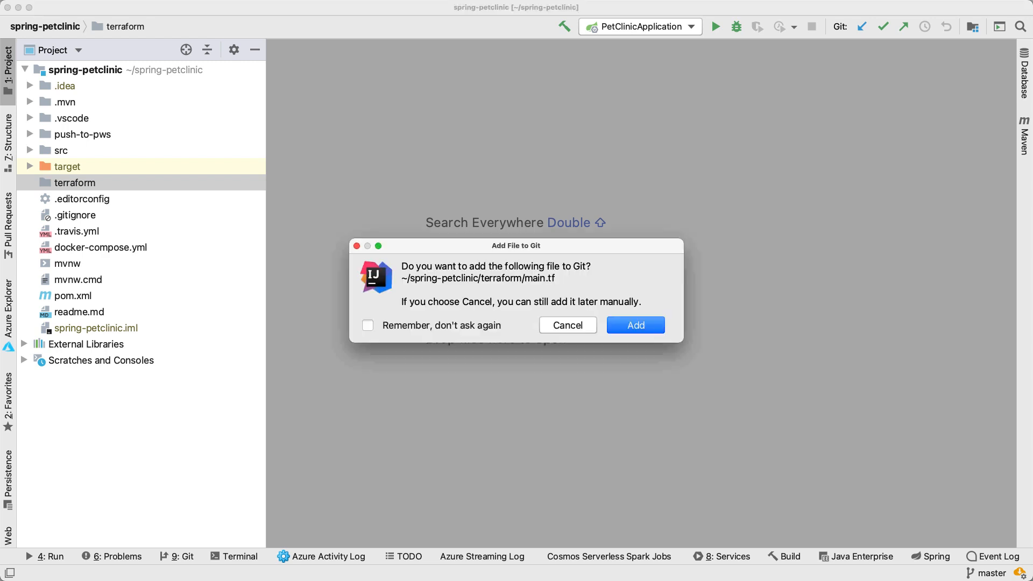
pyautogui.click(634, 325)
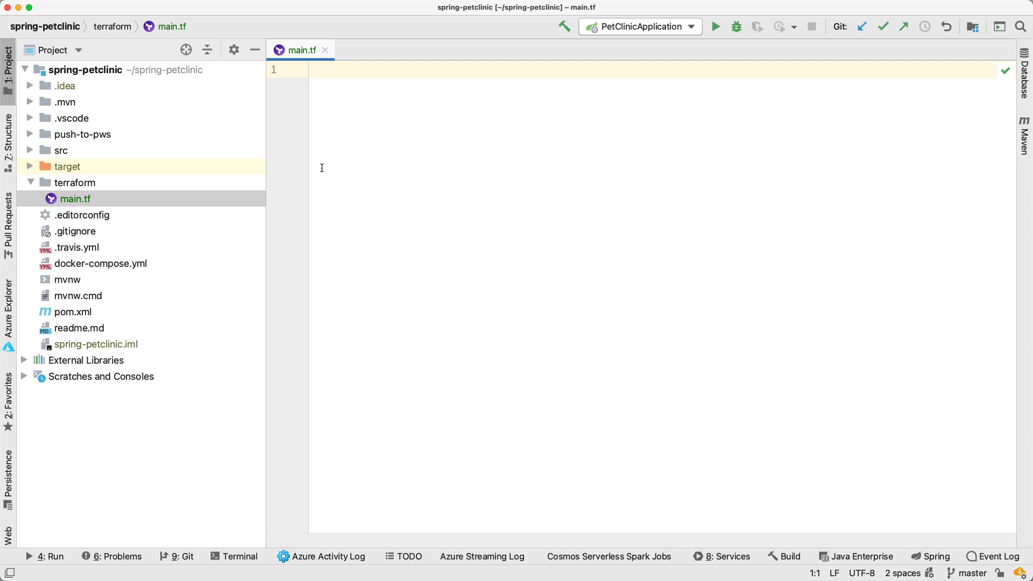
pyautogui.moveTo(379, 159)
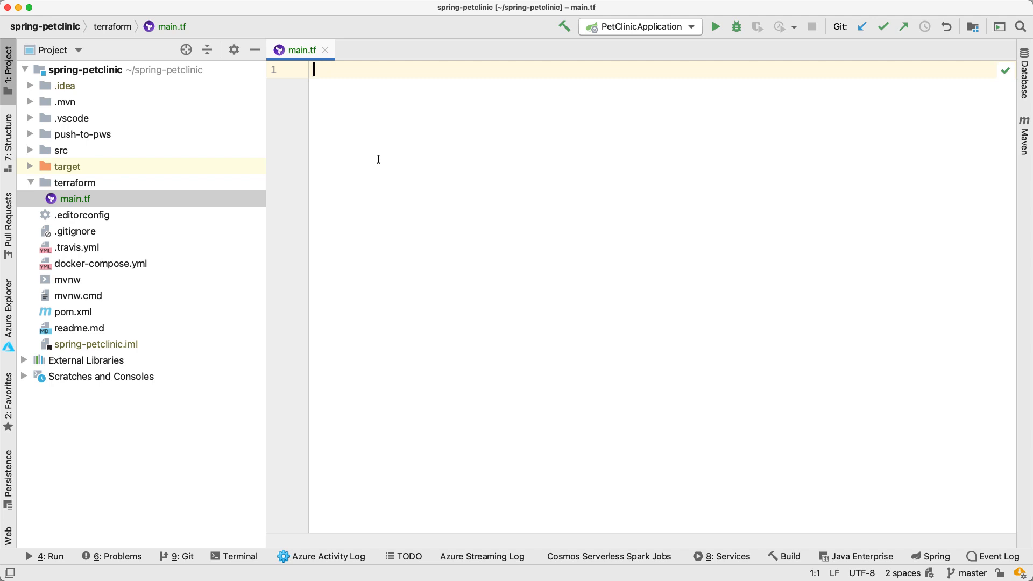
# Write a provider "azurerm" block with features {} and version "=2.20.0", then leave a blank line
pyautogui.write('provider "" {')
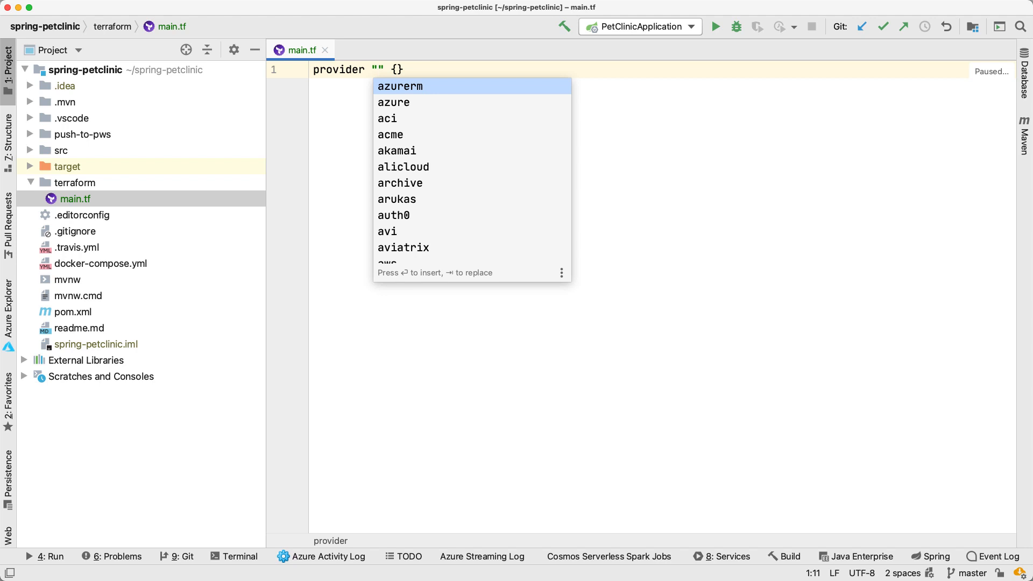
pyautogui.moveTo(412, 144)
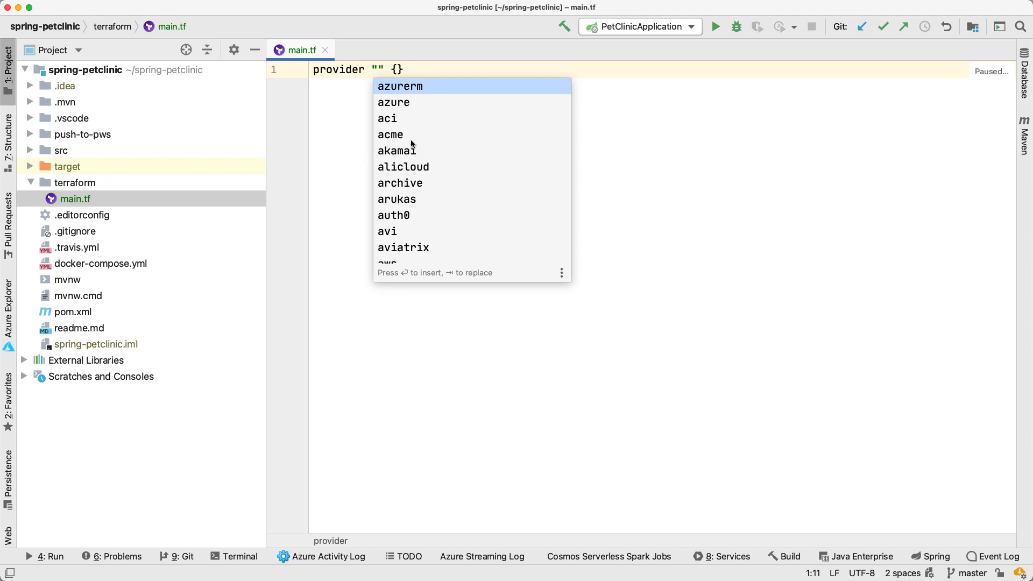
pyautogui.moveTo(400, 106)
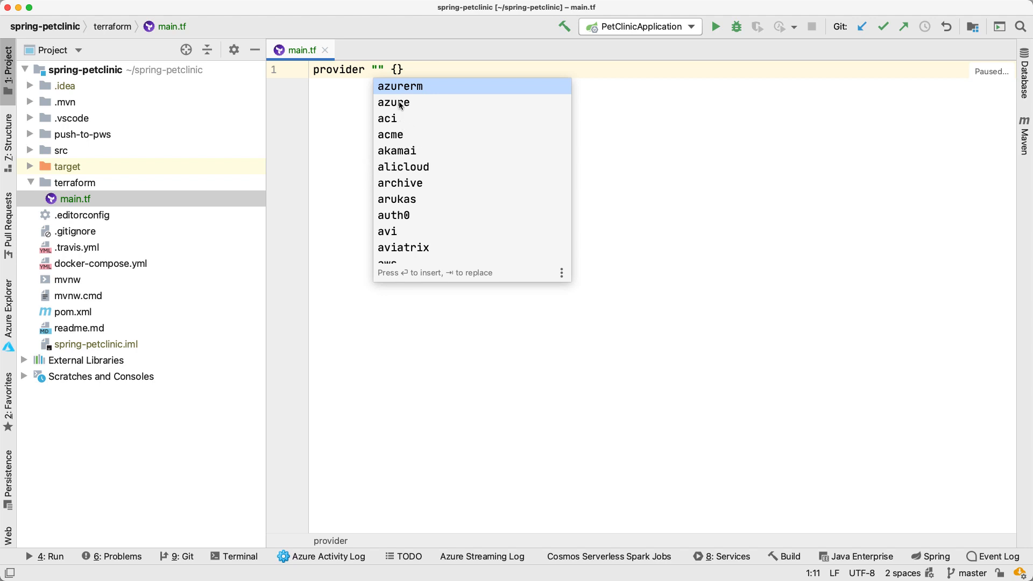
pyautogui.moveTo(413, 101)
pyautogui.write('features {')
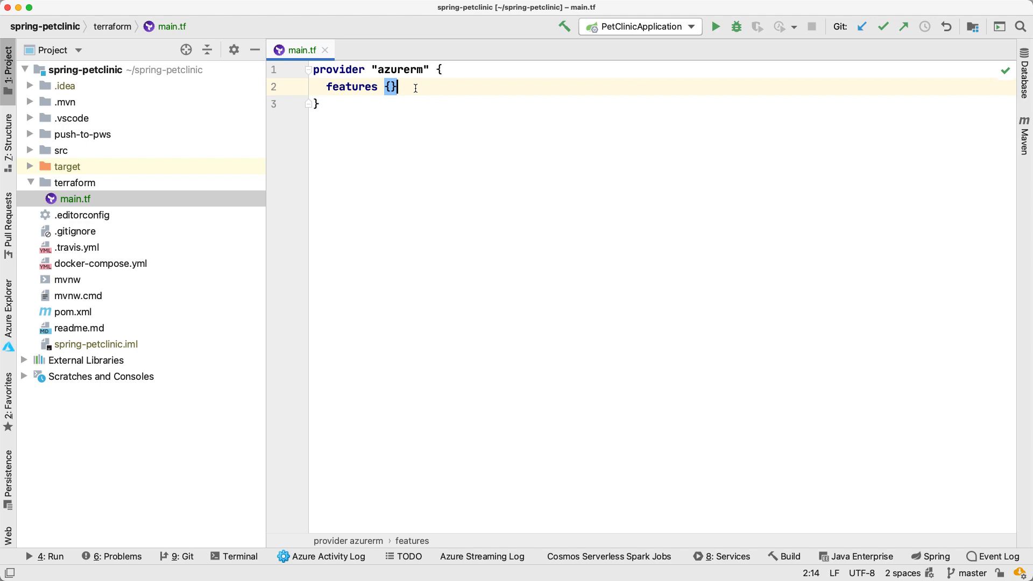
pyautogui.write('version = "=2.')
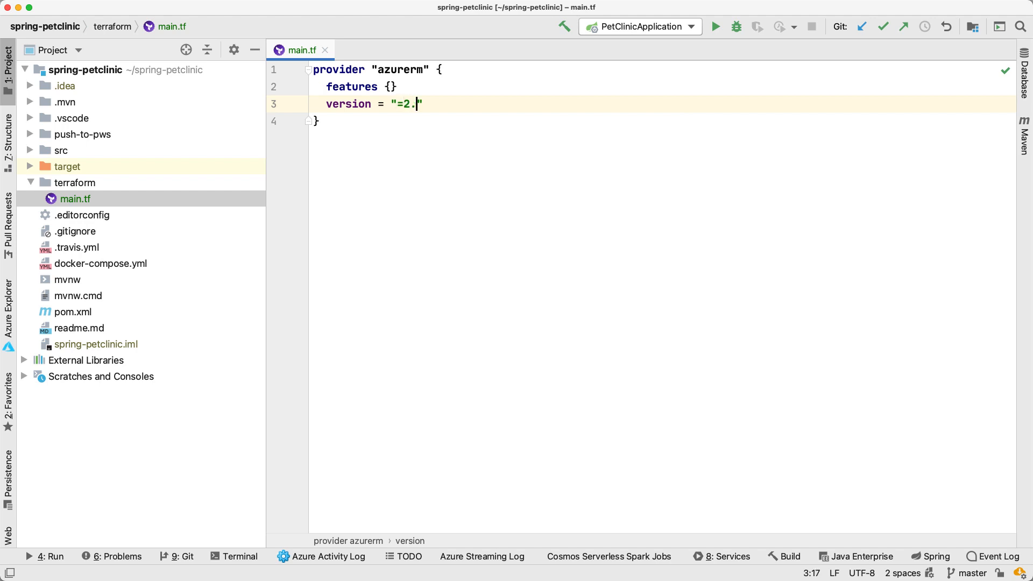
pyautogui.write('20.0')
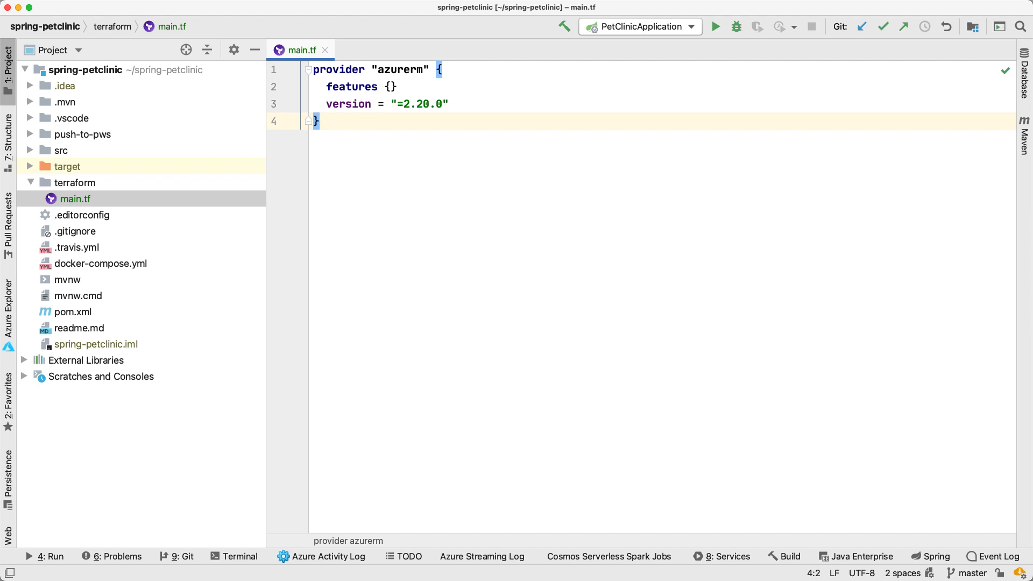
pyautogui.press('Enter')
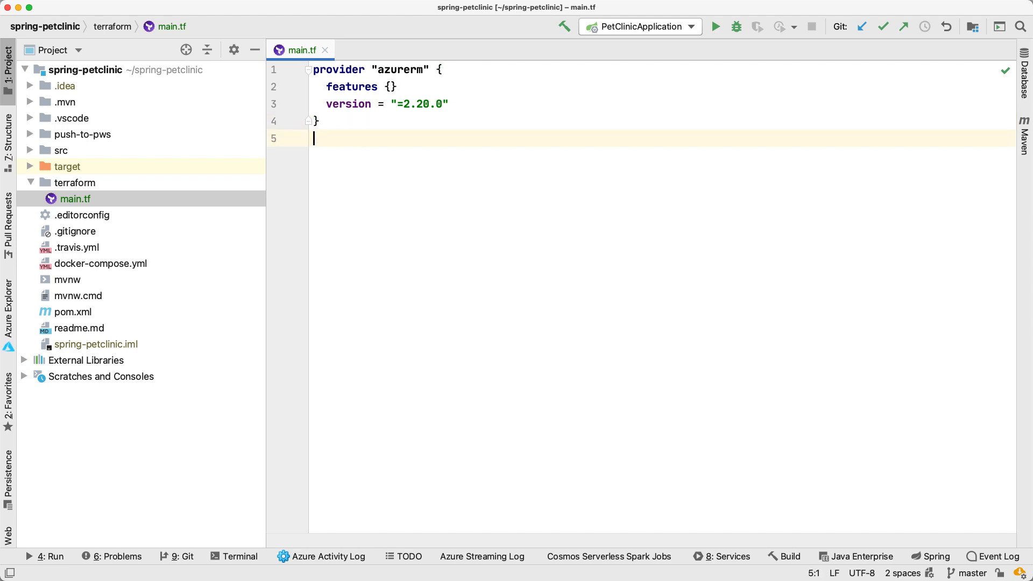
pyautogui.press('Enter')
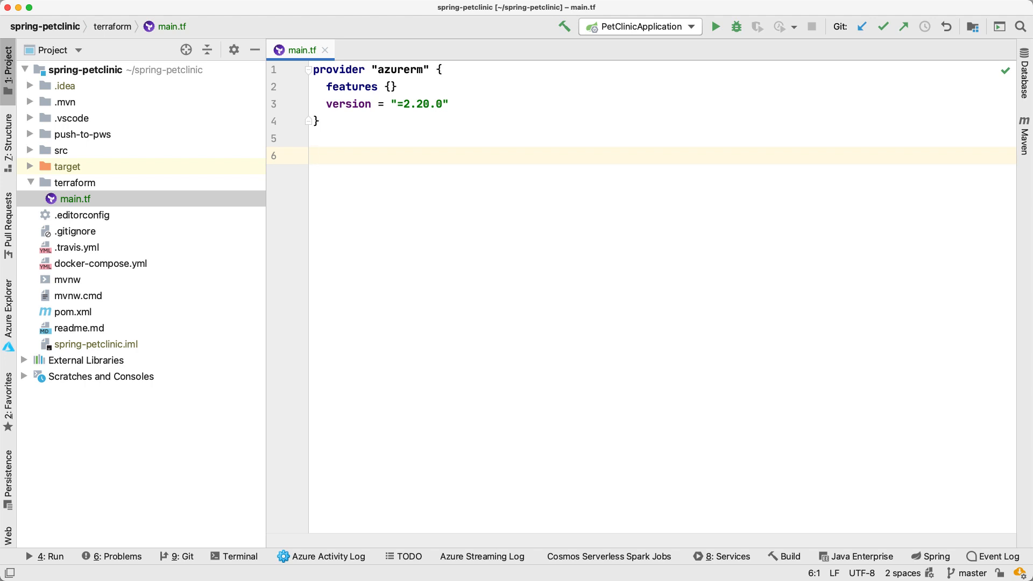
# Insert the azurerm_resource_group resource template via the resou completion
pyautogui.write('resou')
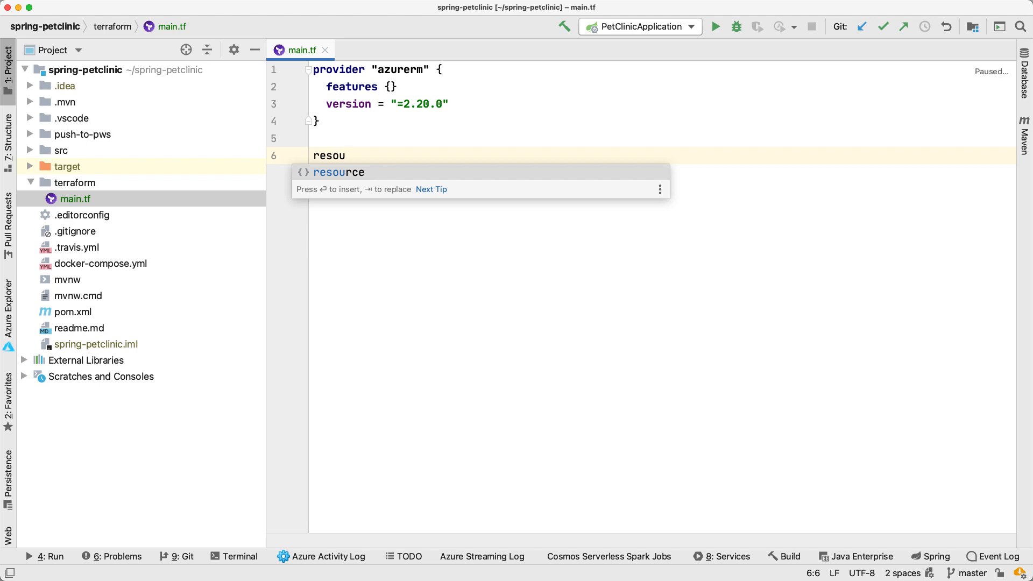
pyautogui.press('Enter')
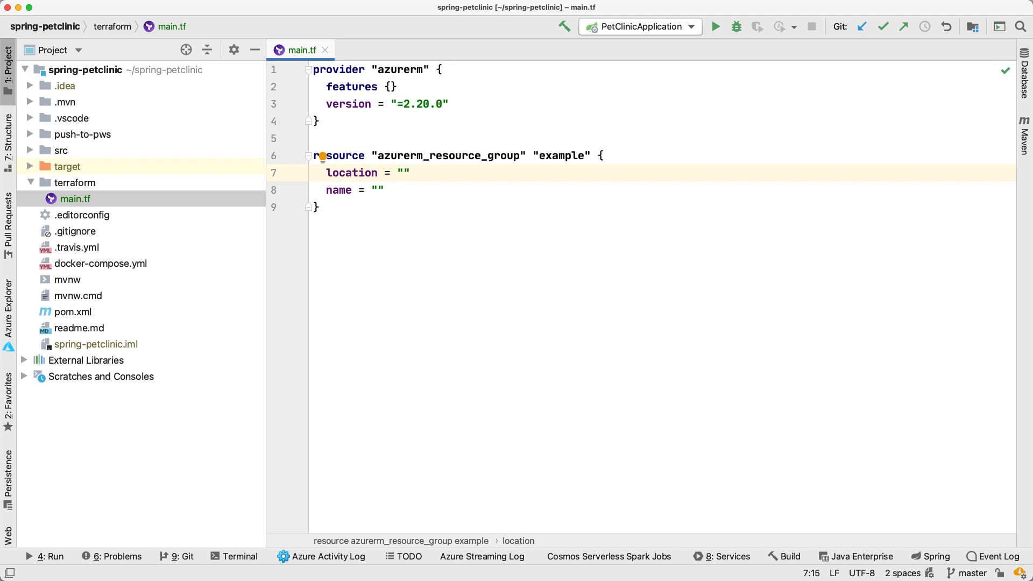
# Fill location "westeurope" and name "tmp-spring-petclinic", beginning a tags line
pyautogui.write('weste')
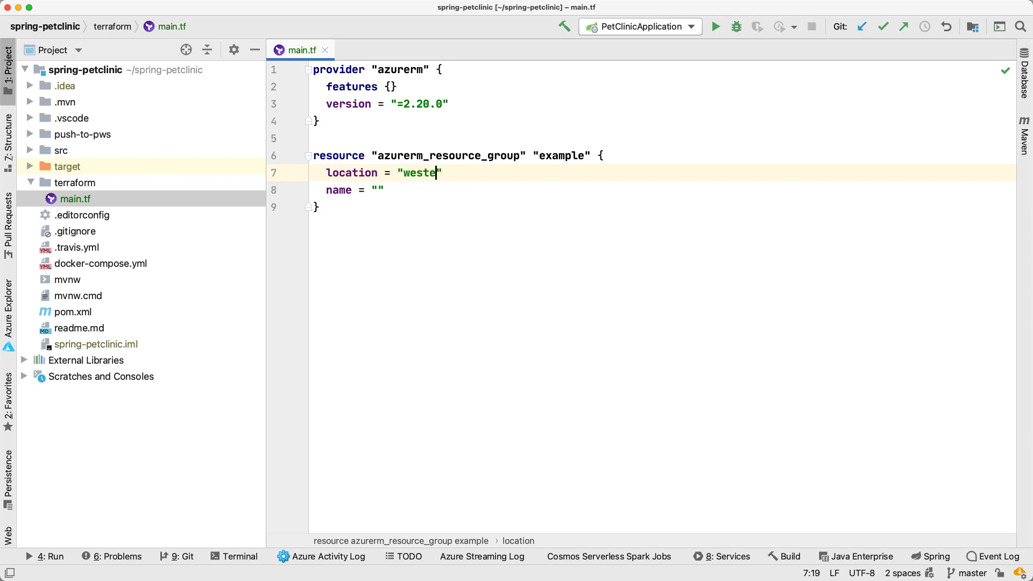
pyautogui.write('urope')
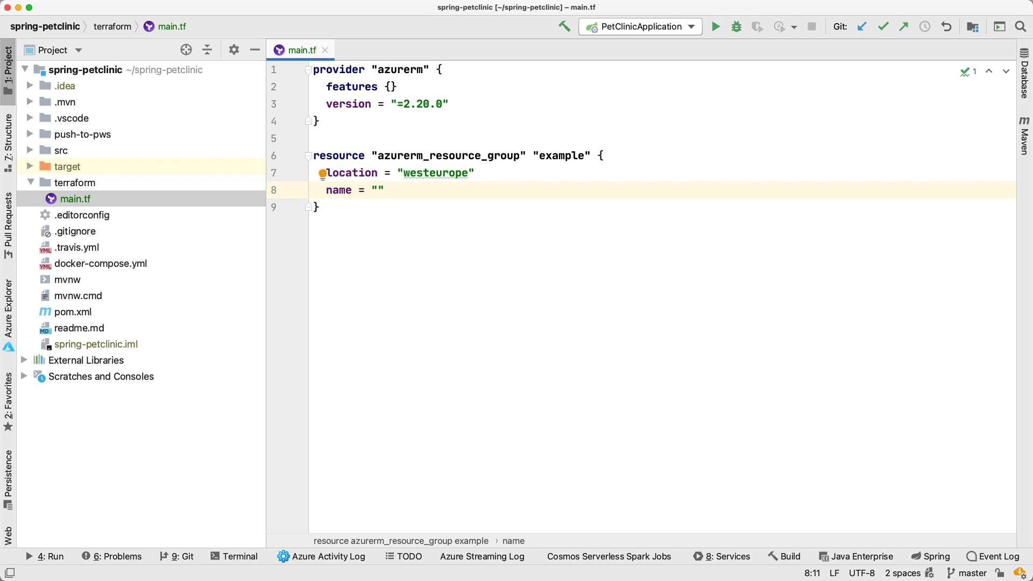
pyautogui.write('tmpl')
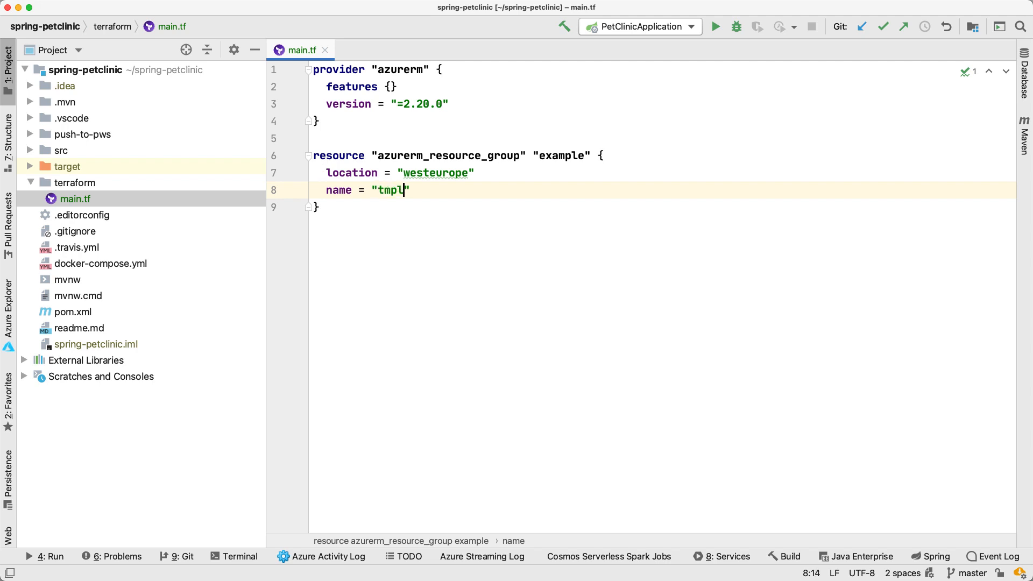
pyautogui.press('Backspace')
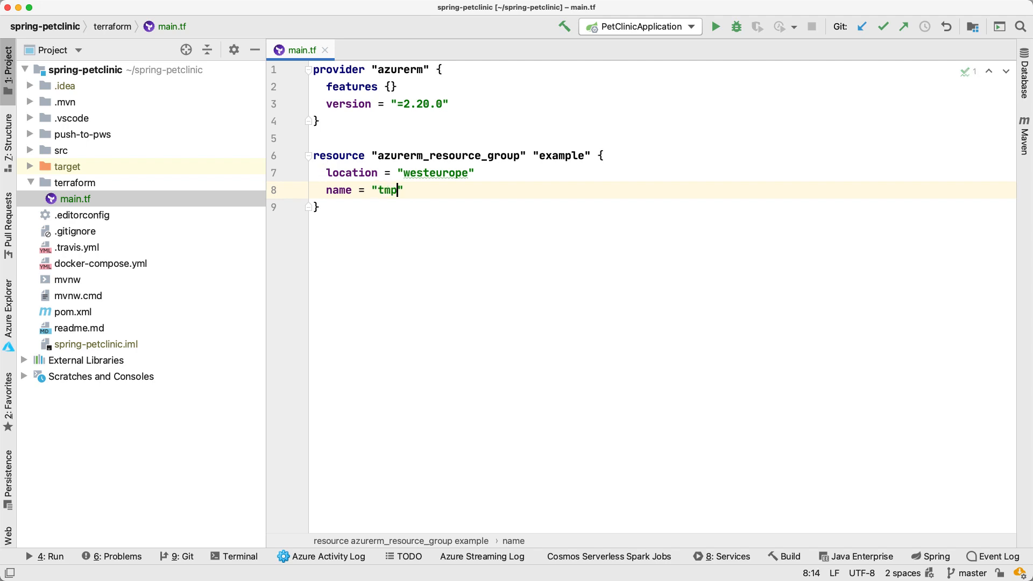
pyautogui.write('-s')
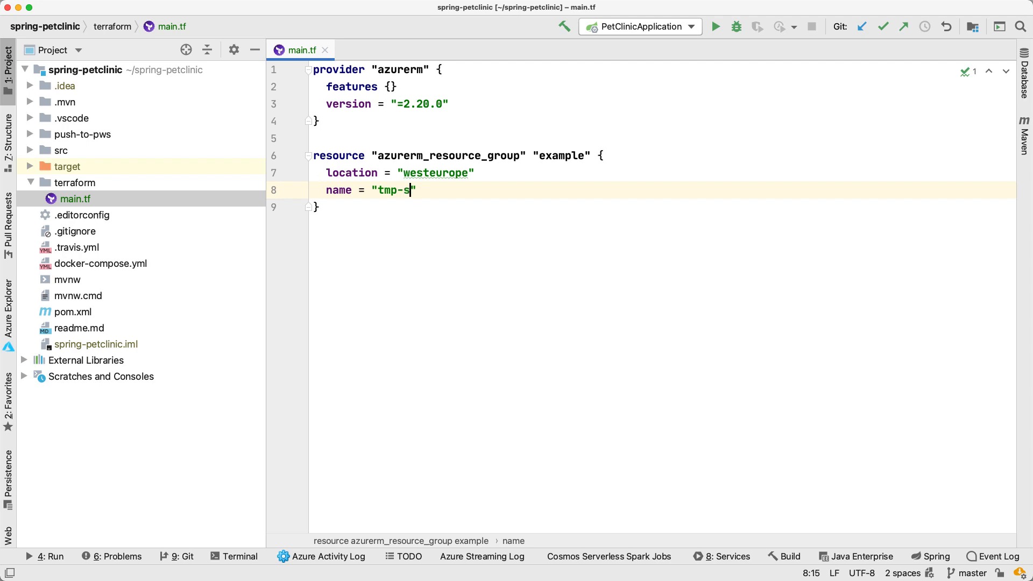
pyautogui.write('pring-petcl')
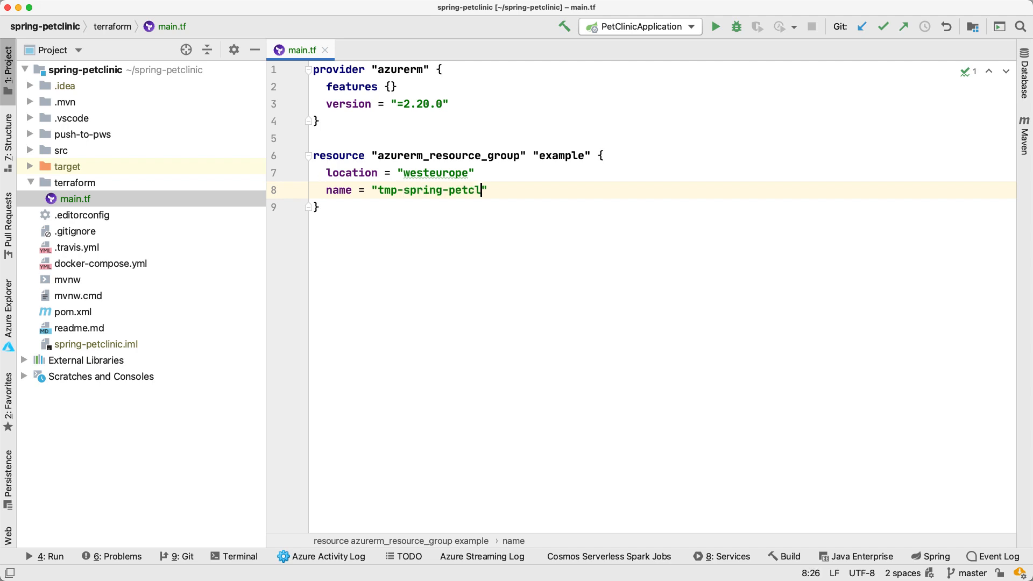
pyautogui.write('inic')
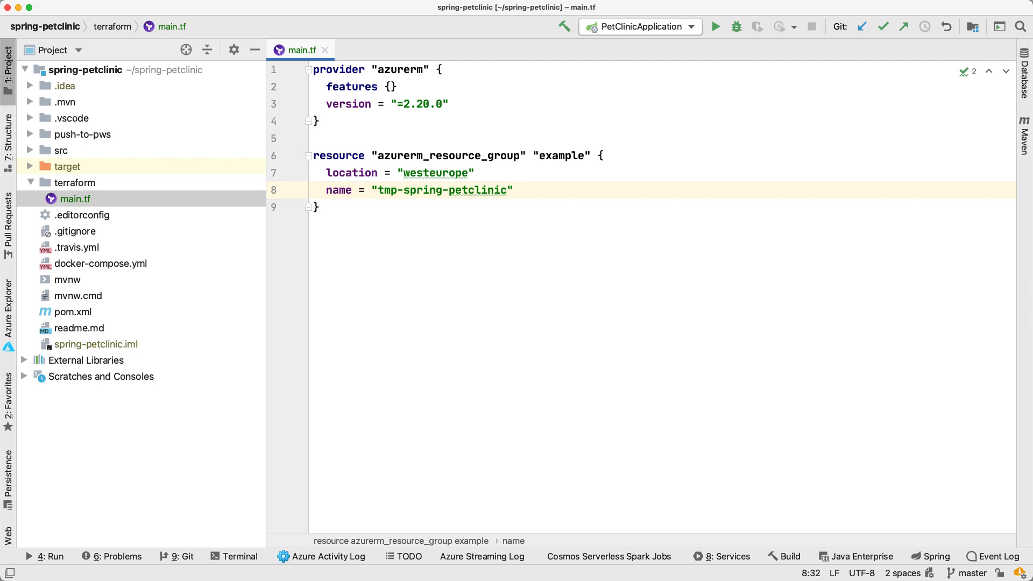
pyautogui.write('tags')
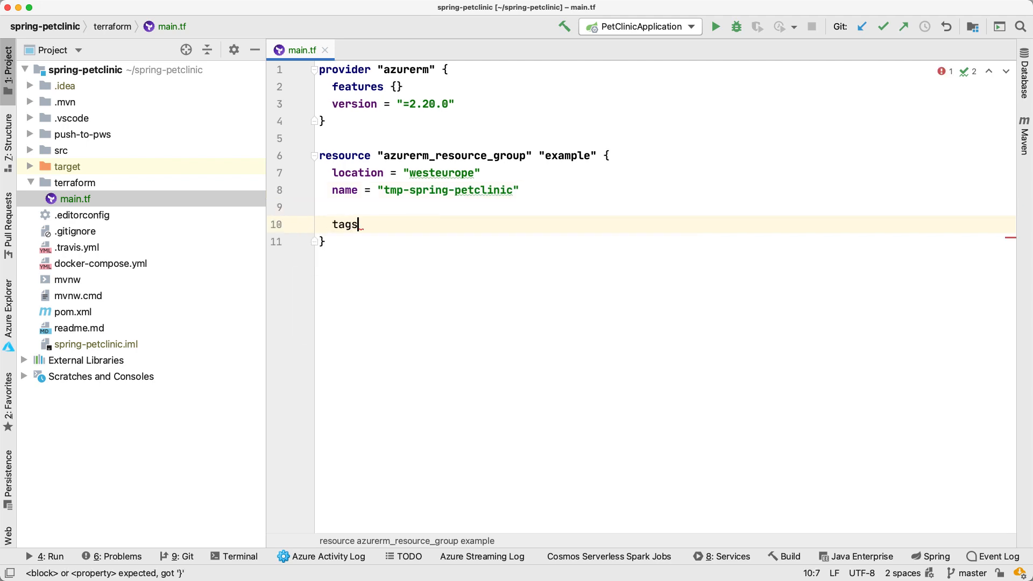
# Complete tags = { "Terraform" = "true" } on the resource group and move to the terminal
pyautogui.write('=')
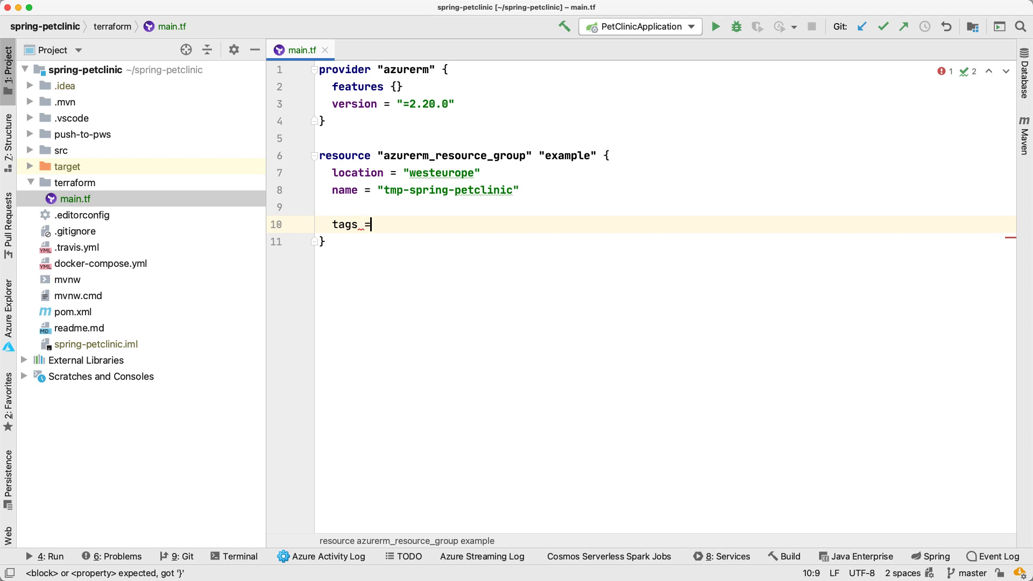
pyautogui.write('" "')
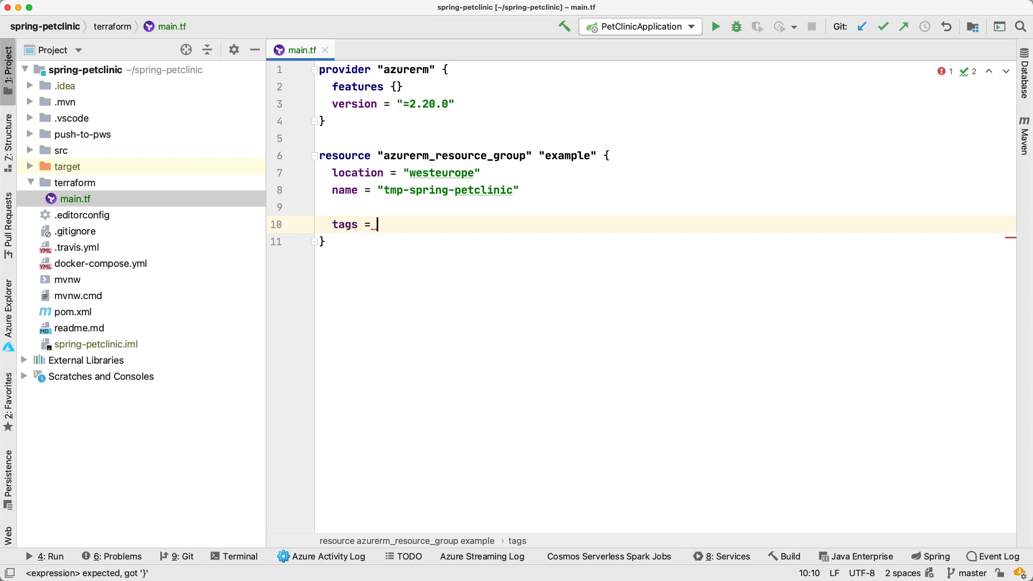
pyautogui.write('{')
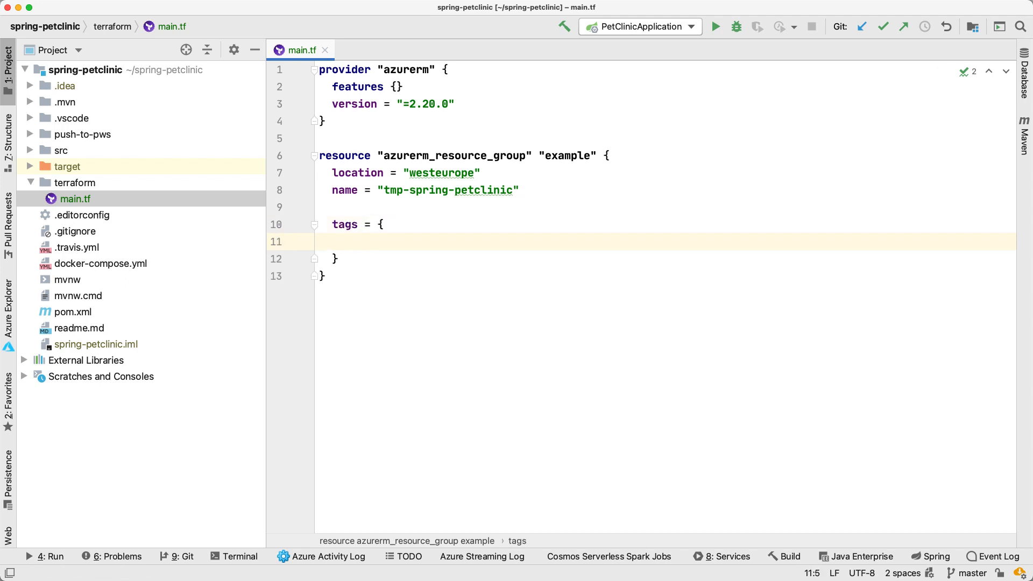
pyautogui.write('"Teraf"')
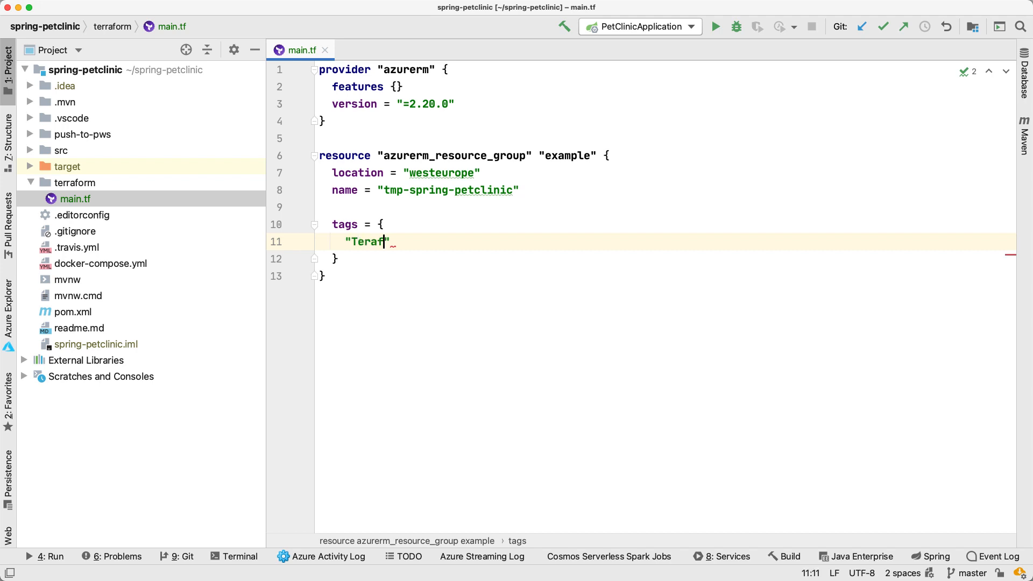
pyautogui.press('Backspace')
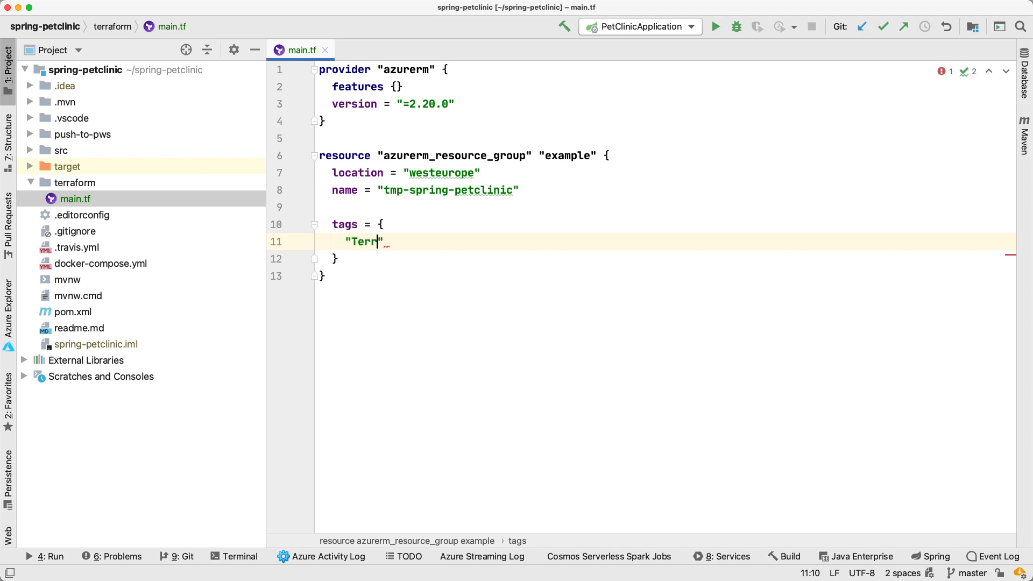
pyautogui.write('aform')
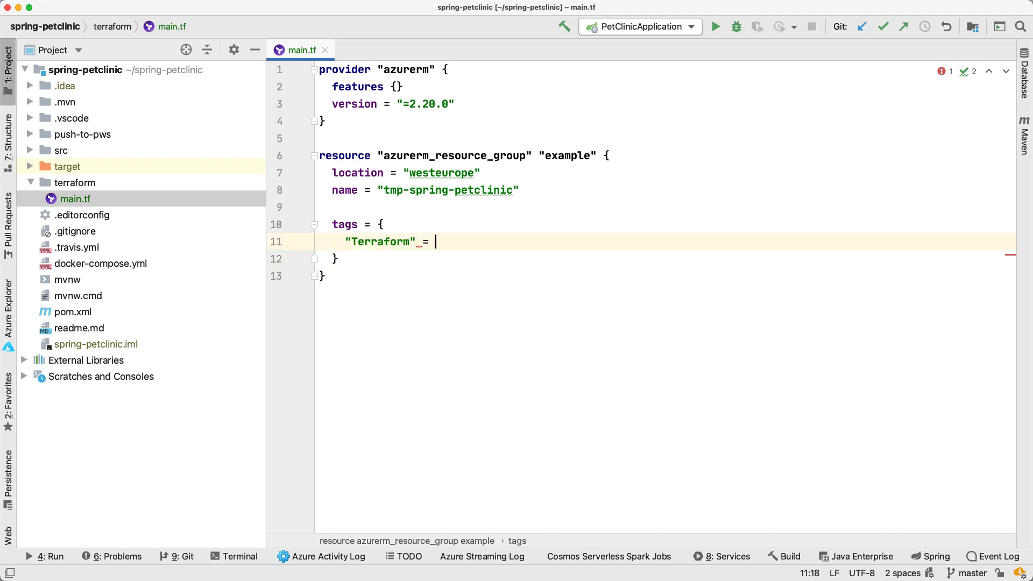
pyautogui.write('"true"')
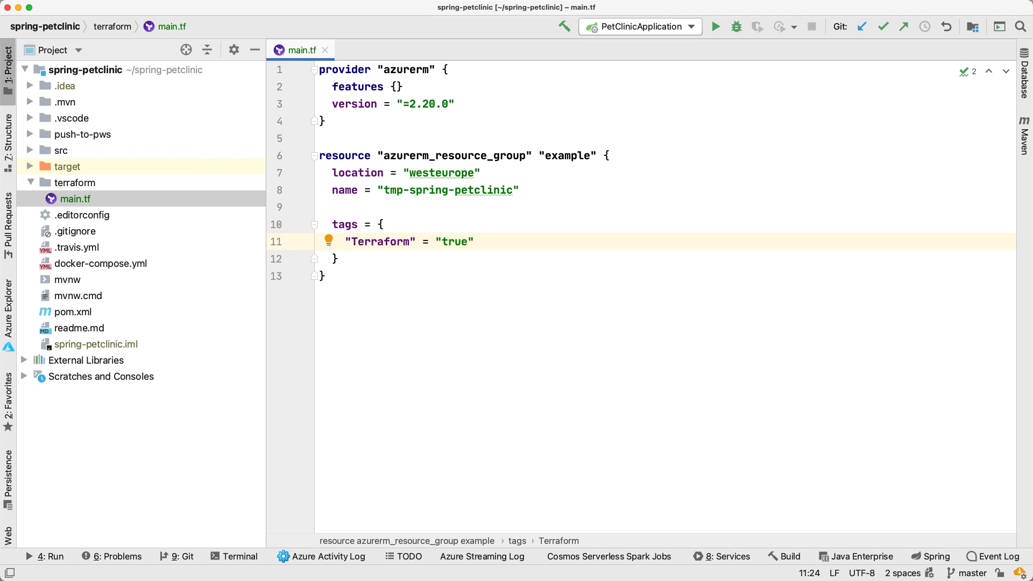
pyautogui.click(336, 258)
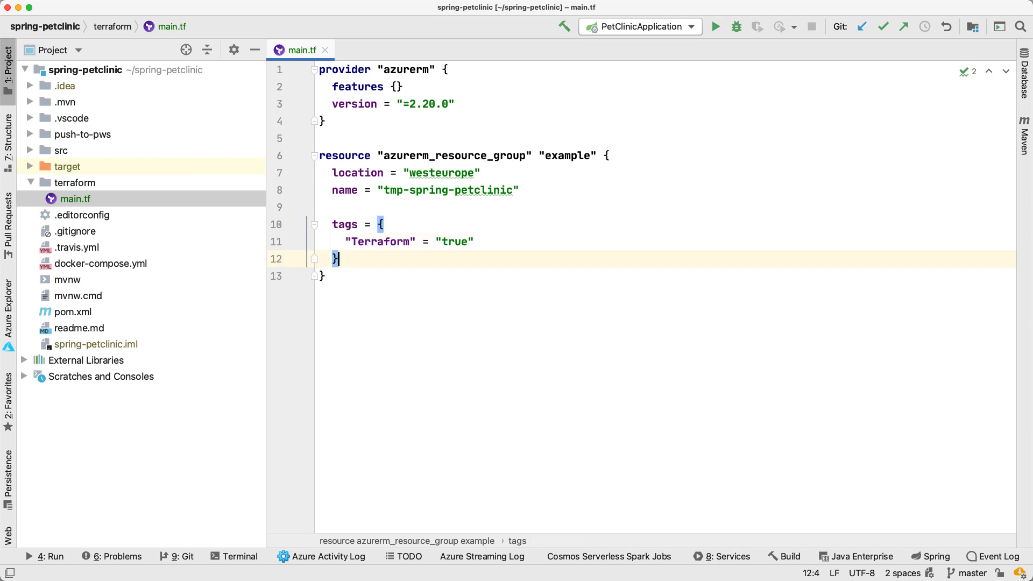
pyautogui.press('Enter')
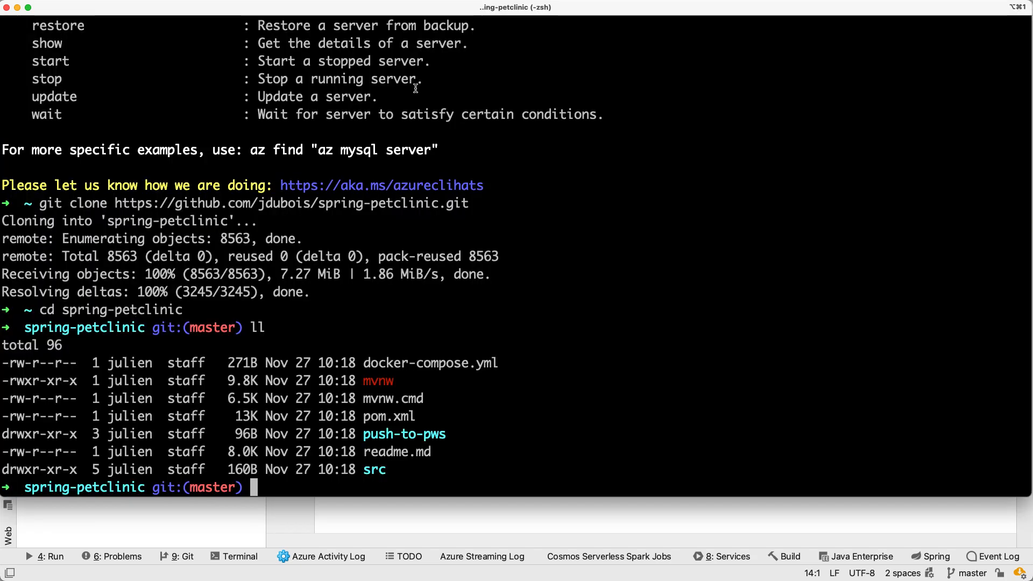
# cd into terraform/ and run terraform init to install the azurerm v2.20.0 provider
pyautogui.write('cd terraform/')
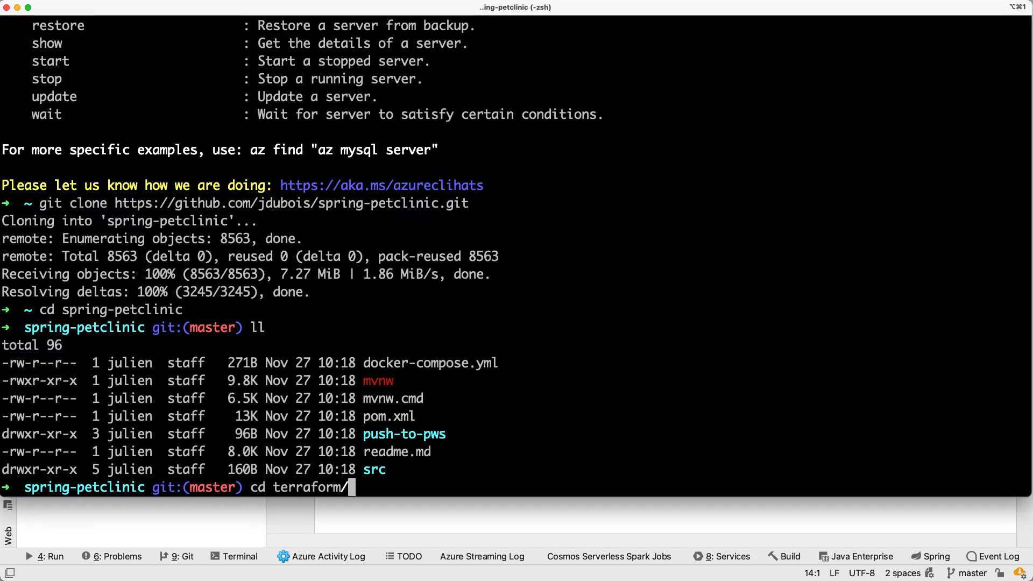
pyautogui.press('Enter')
pyautogui.write('ll')
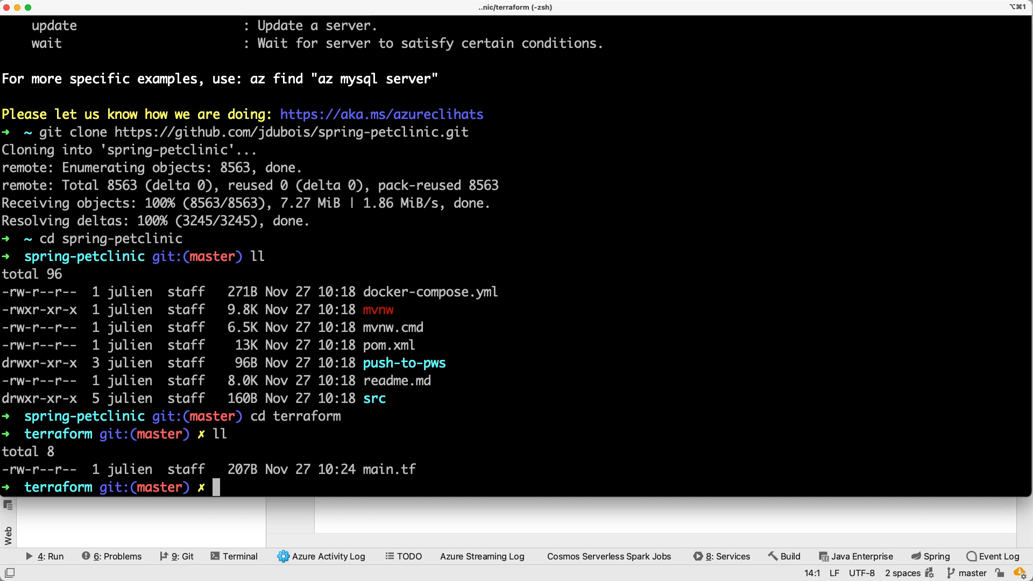
pyautogui.write('terra')
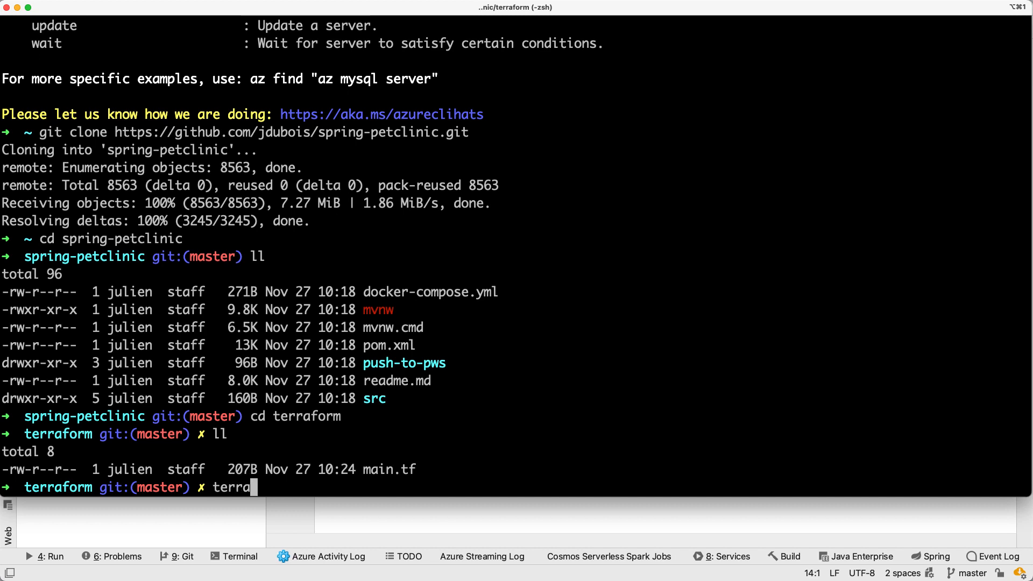
pyautogui.write('form ini')
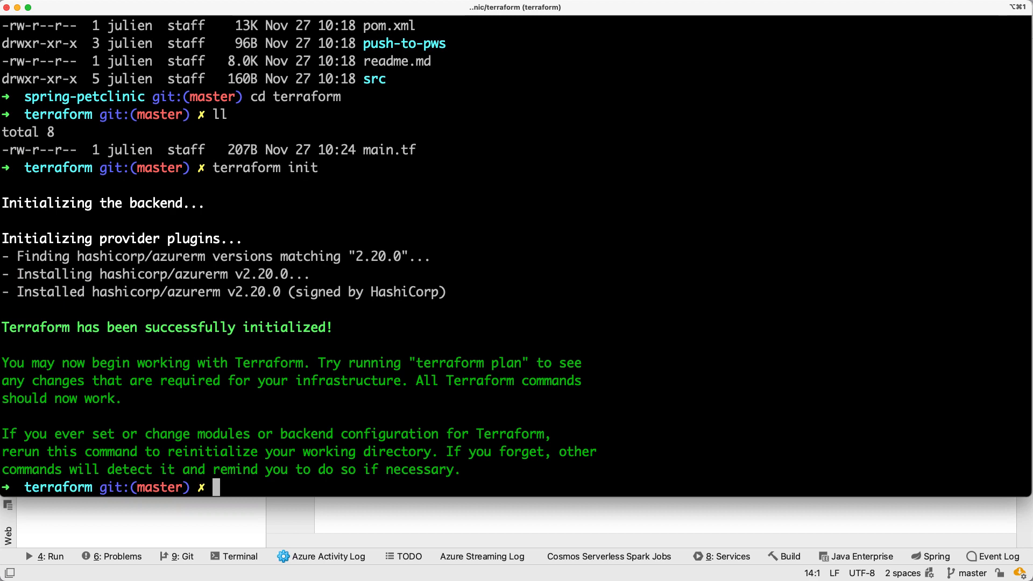
# Run terraform plan showing one resource group tmp-spring-petclinic to add in westeurope
pyautogui.write('terraform')
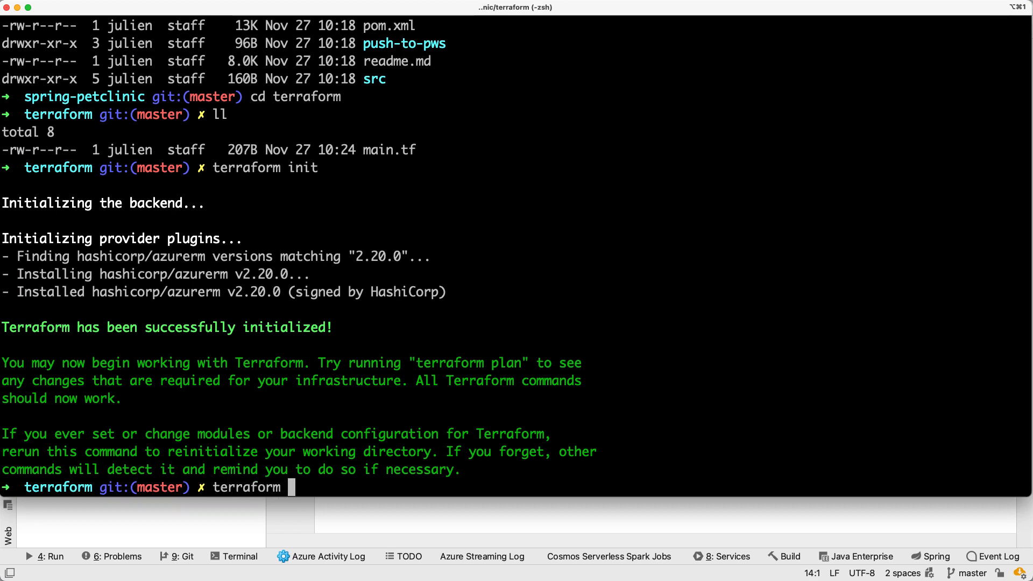
pyautogui.write('plan')
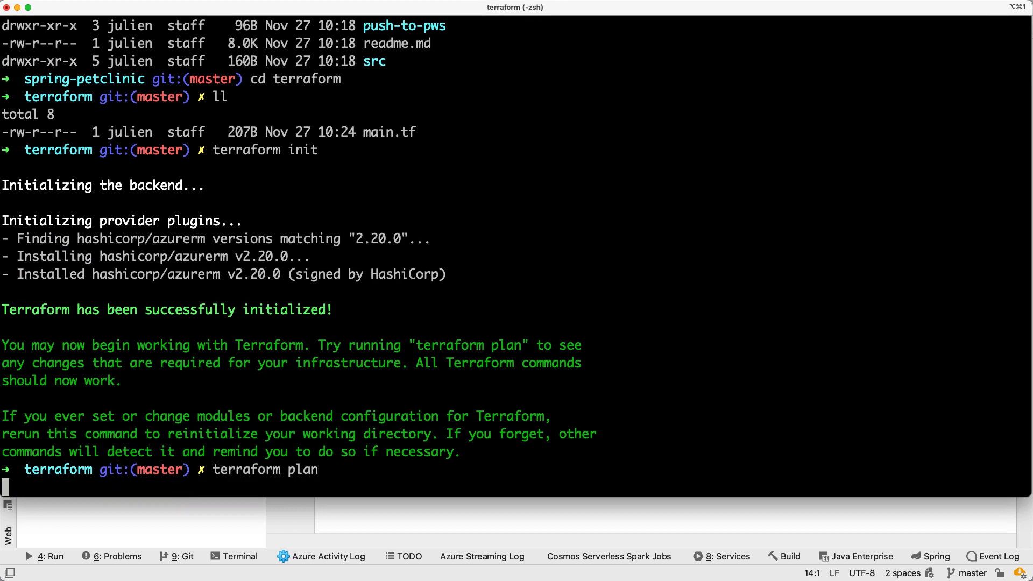
pyautogui.press('Enter')
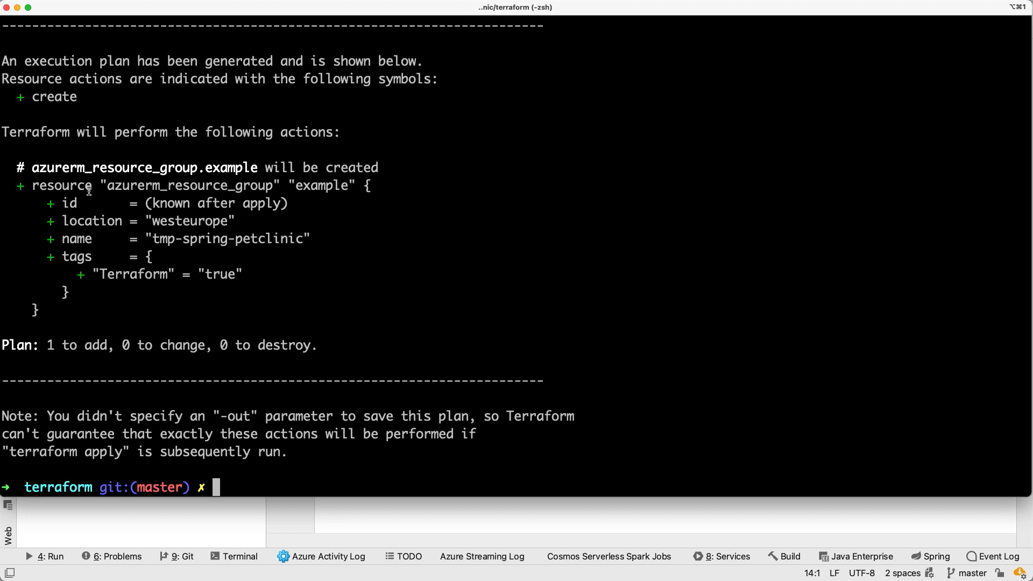
# Highlight the planned group, its westeurope location and the id known after apply, then begin terraform apply
pyautogui.moveTo(86, 191); pyautogui.dragTo(304, 267)
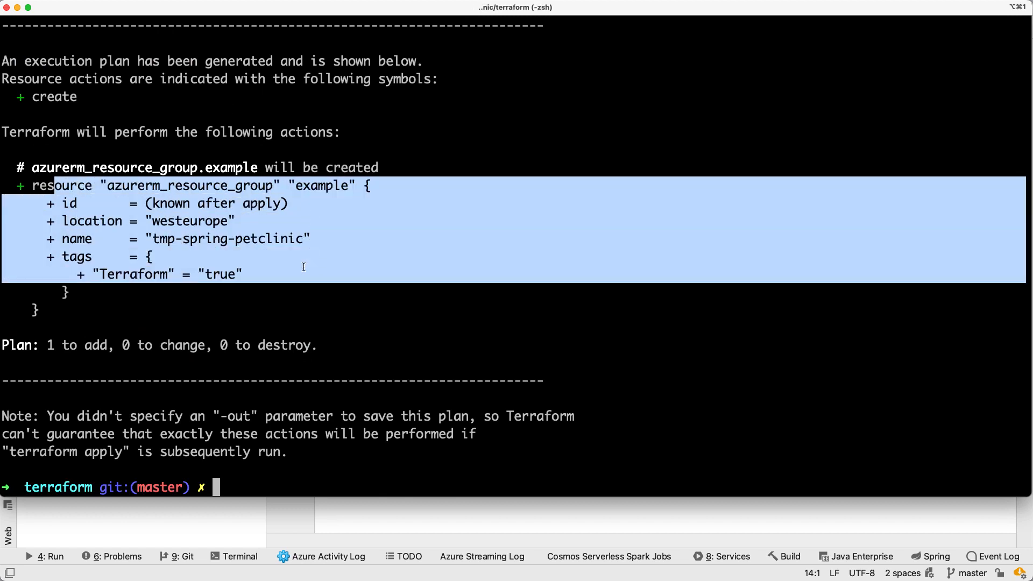
pyautogui.doubleClick(188, 221)
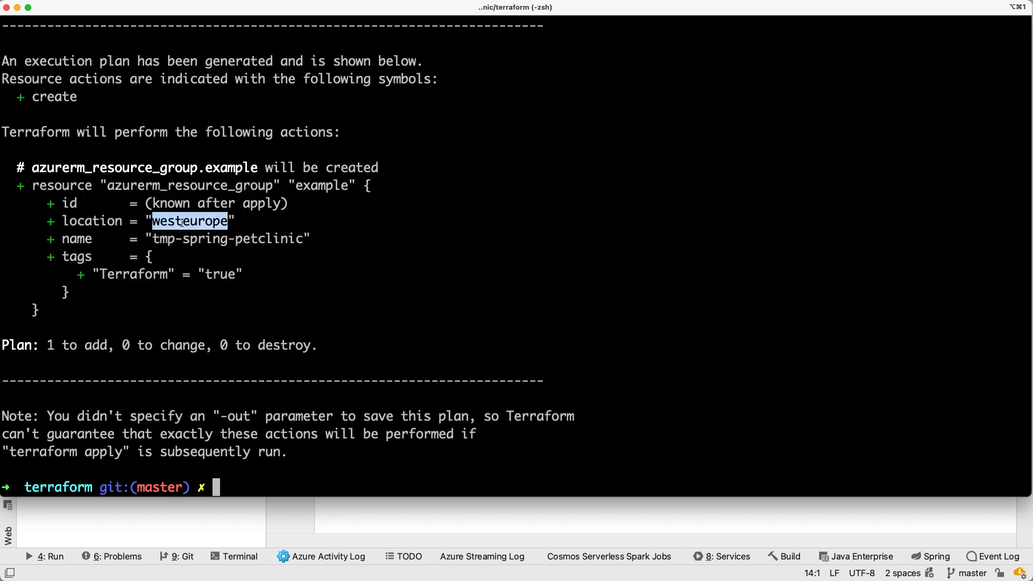
pyautogui.click(192, 222)
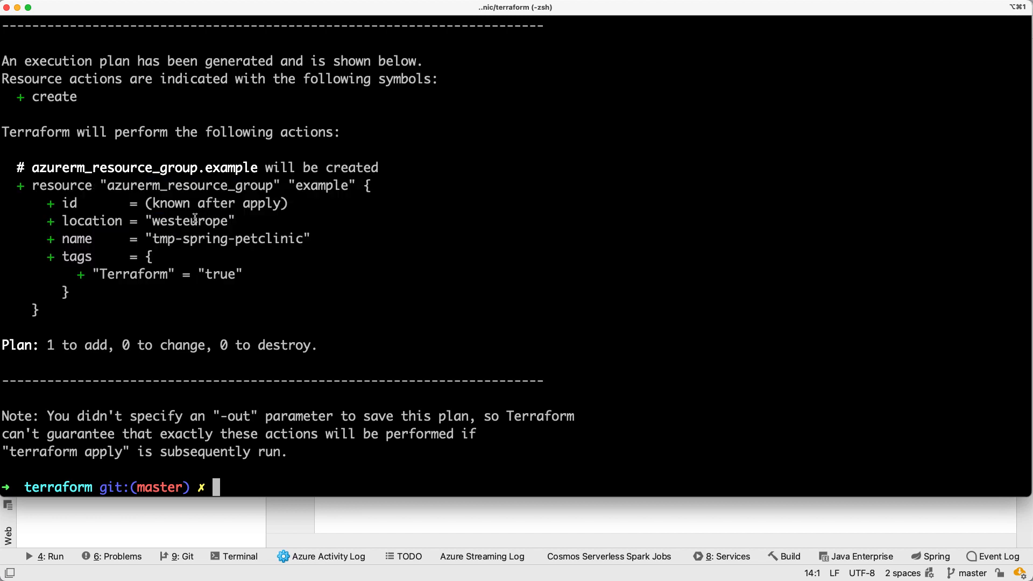
pyautogui.doubleClick(67, 204)
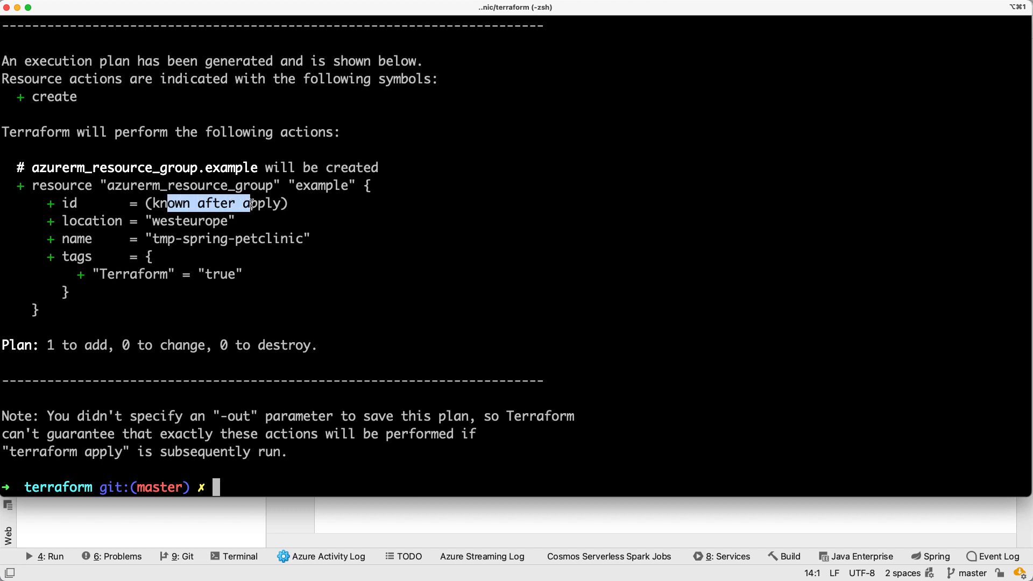
pyautogui.write('terraform apply')
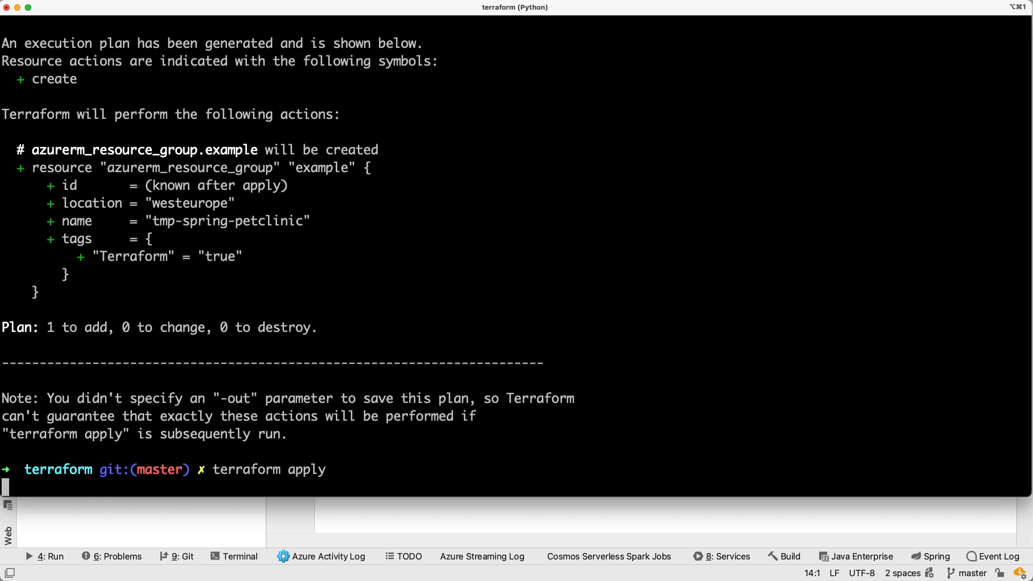
# Run terraform apply and answer yes to create the tmp-spring-petclinic resource group
pyautogui.press('Enter')
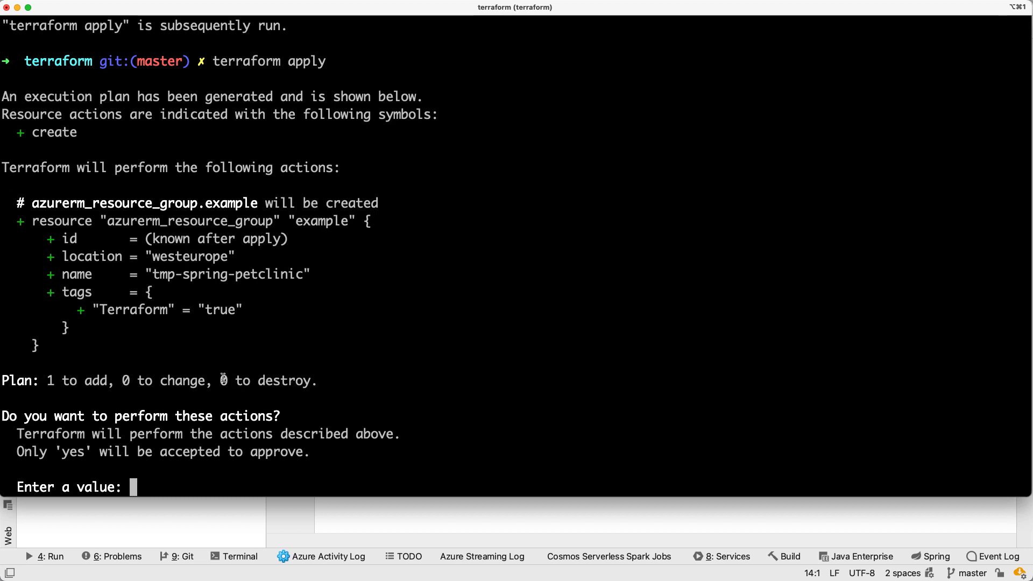
pyautogui.moveTo(306, 399)
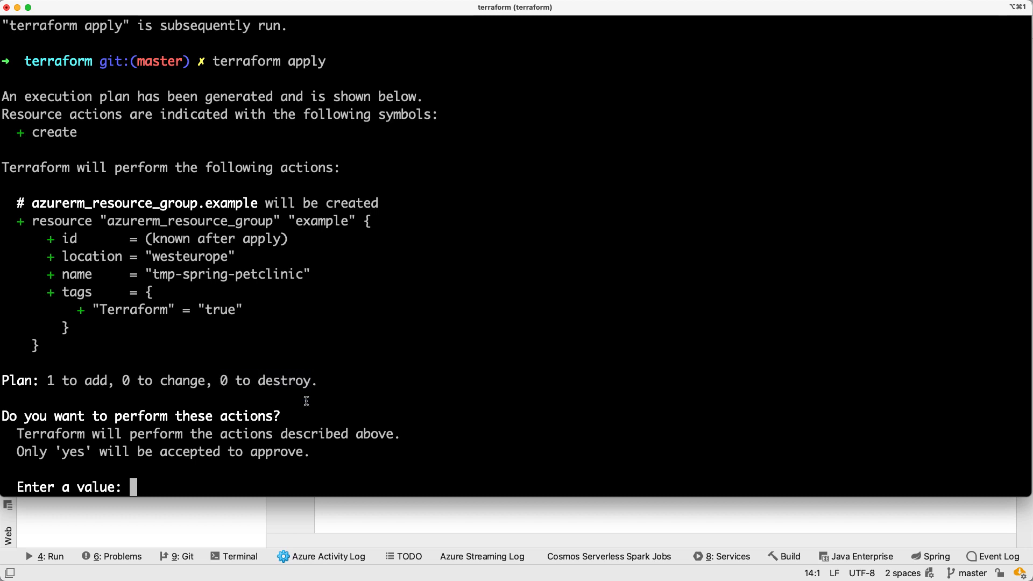
pyautogui.write('yes')
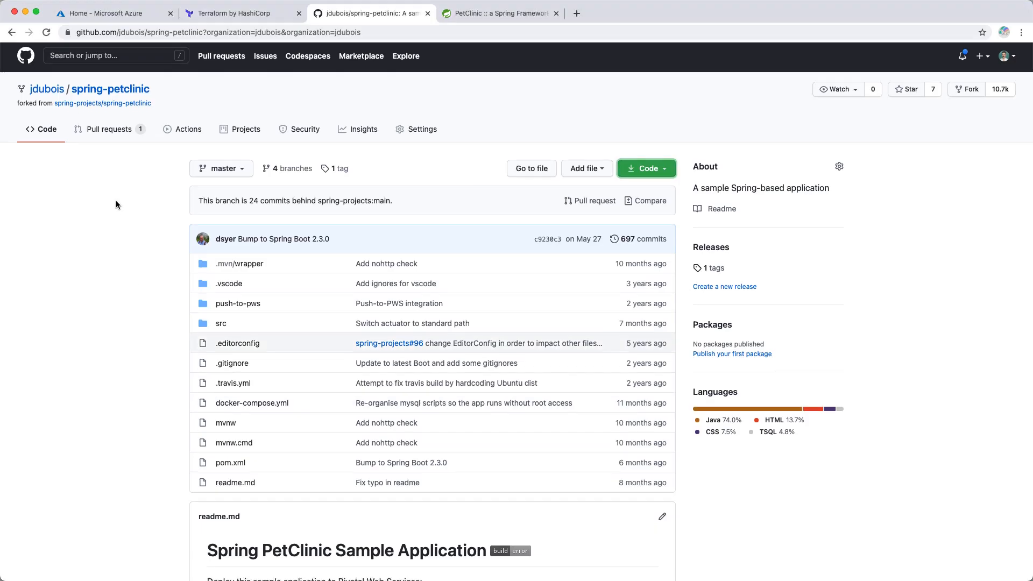
# In the Azure portal's Resource groups list, open tmp-spring-petclinic to show its Terraform : true tag
pyautogui.click(108, 14)
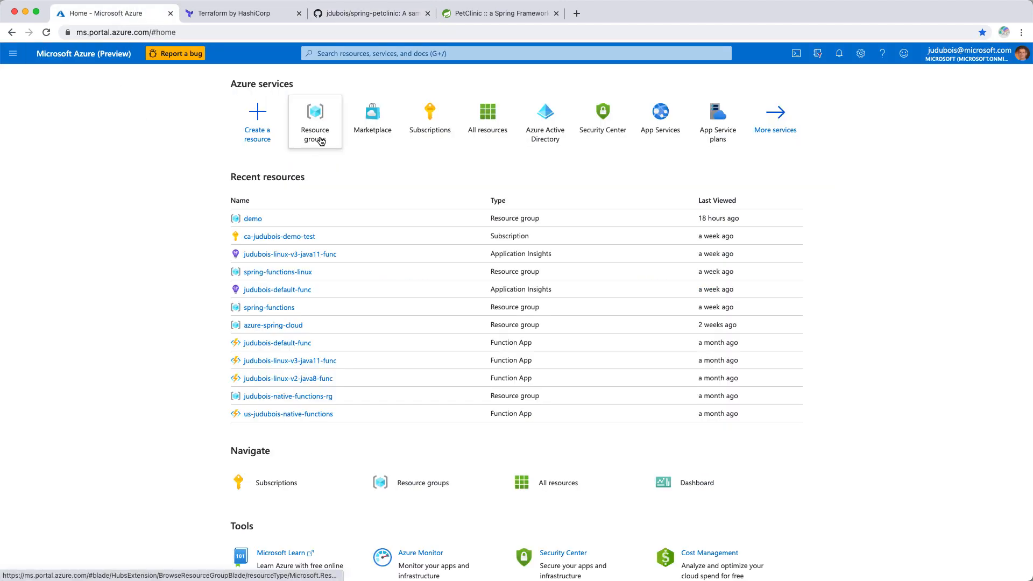
pyautogui.click(314, 111)
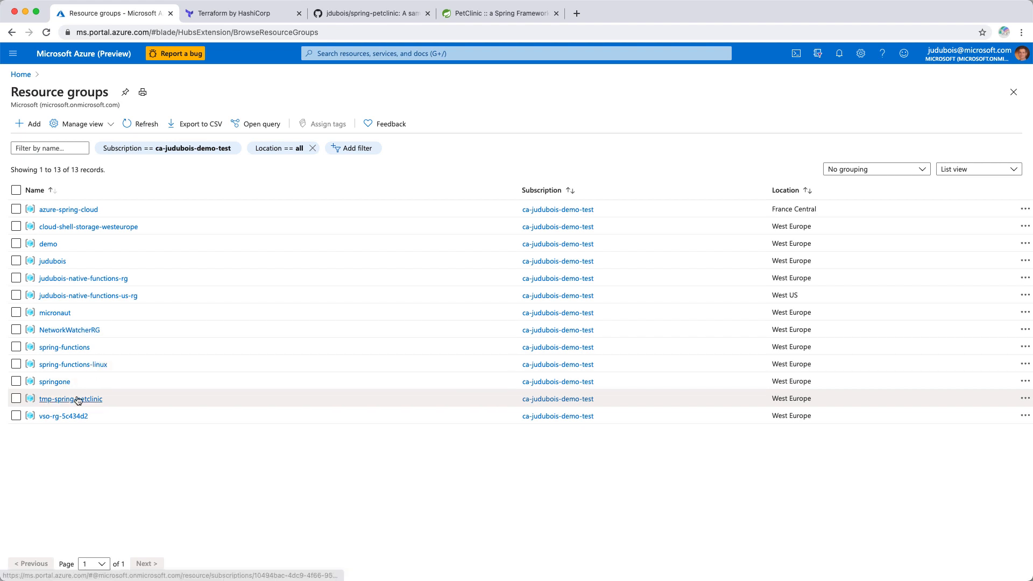
pyautogui.click(71, 398)
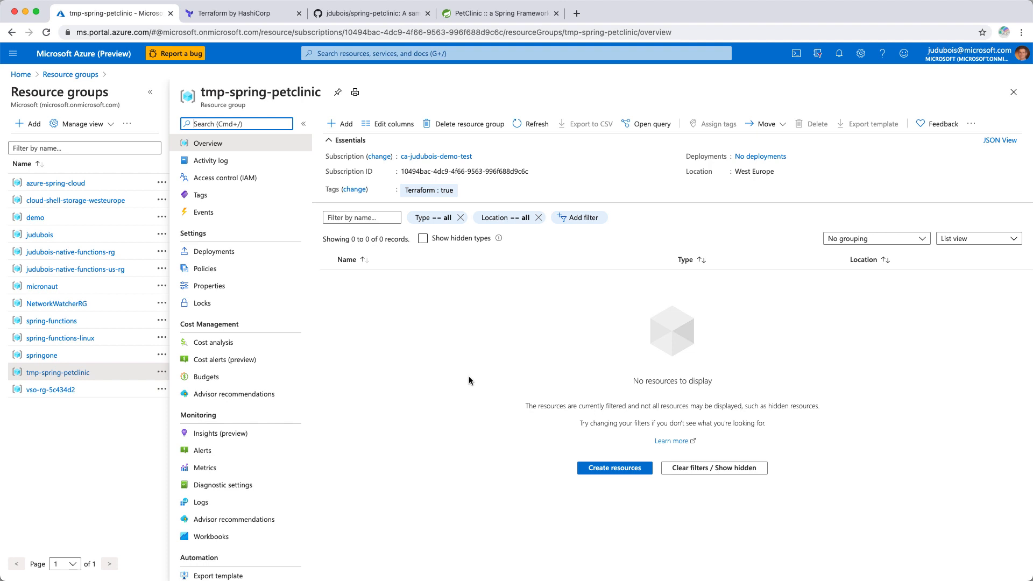
pyautogui.moveTo(414, 194)
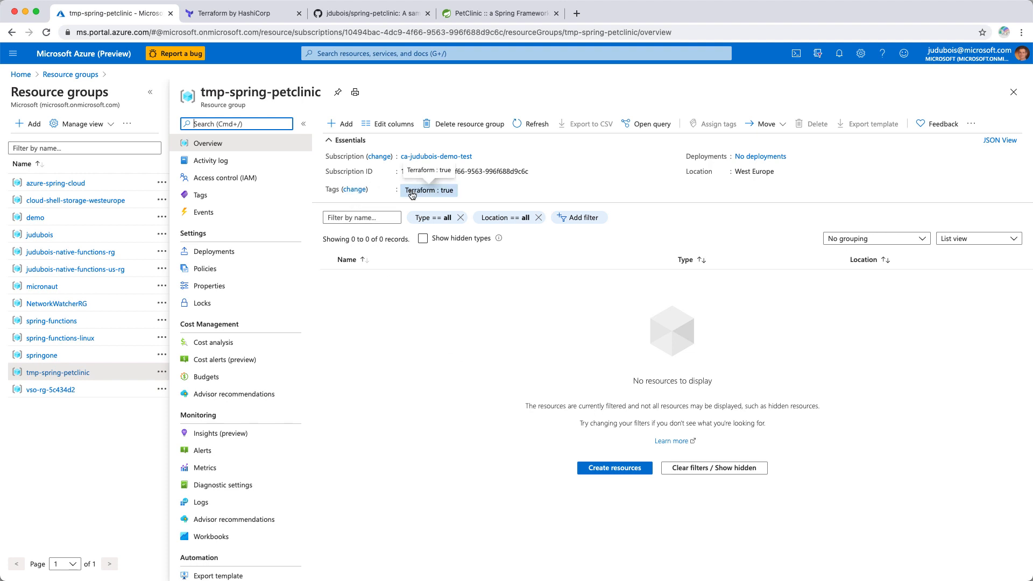
pyautogui.moveTo(444, 195)
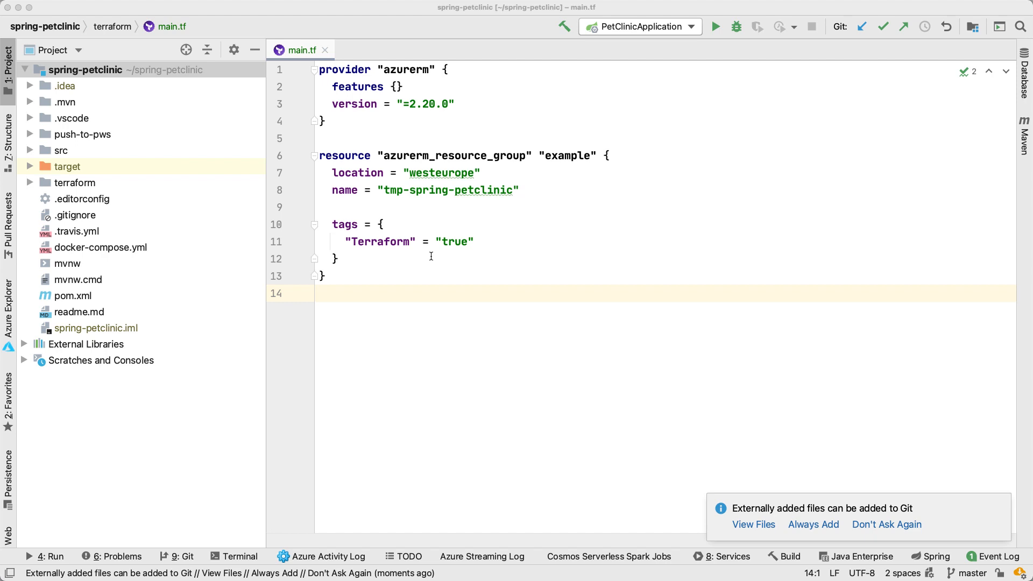
pyautogui.moveTo(430, 264)
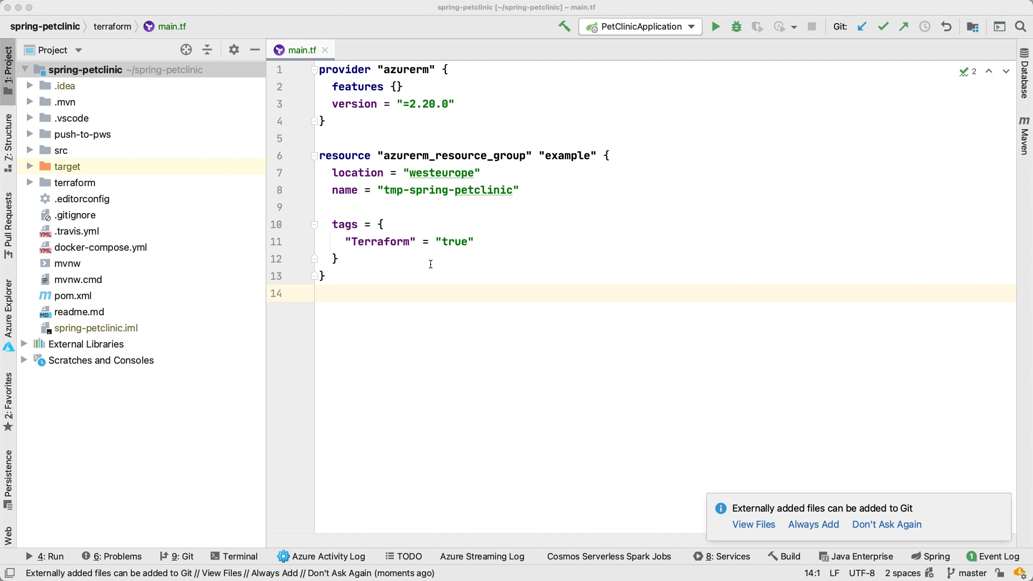